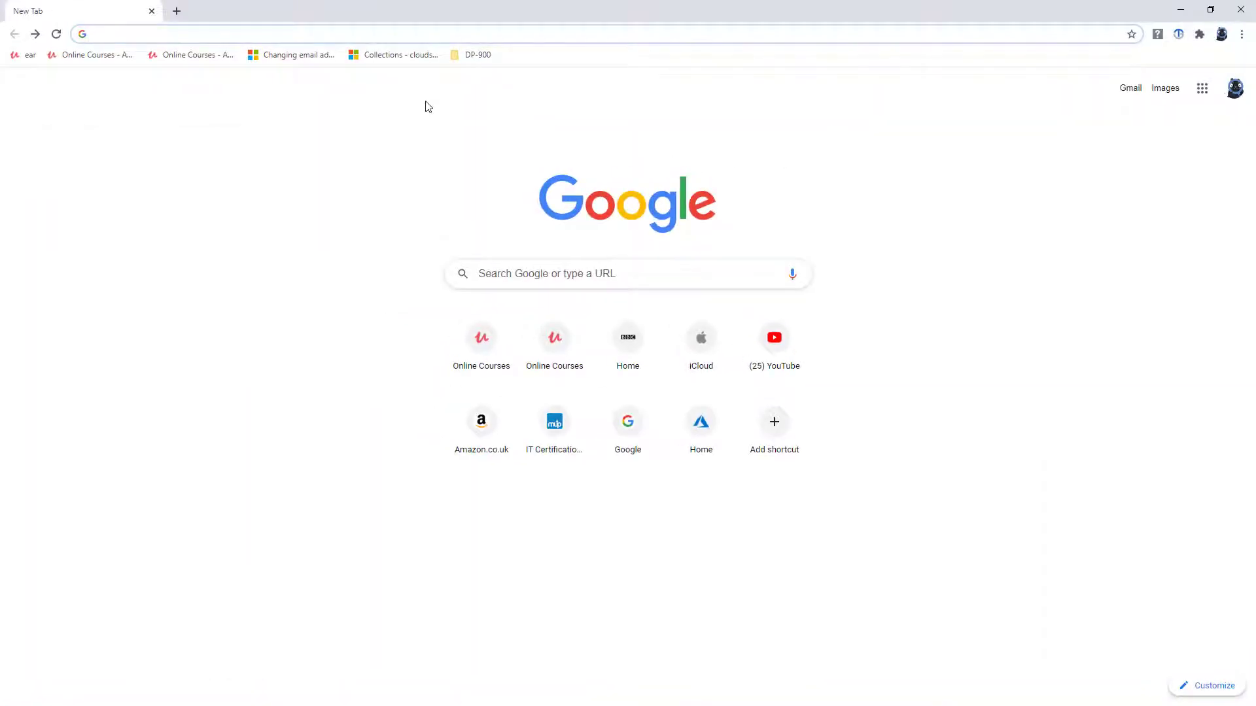
# - Search Google for 'adventureworks' and follow the CodePlex link to SQL Server Samples on GitHub
pyautogui.write('adventureworks')
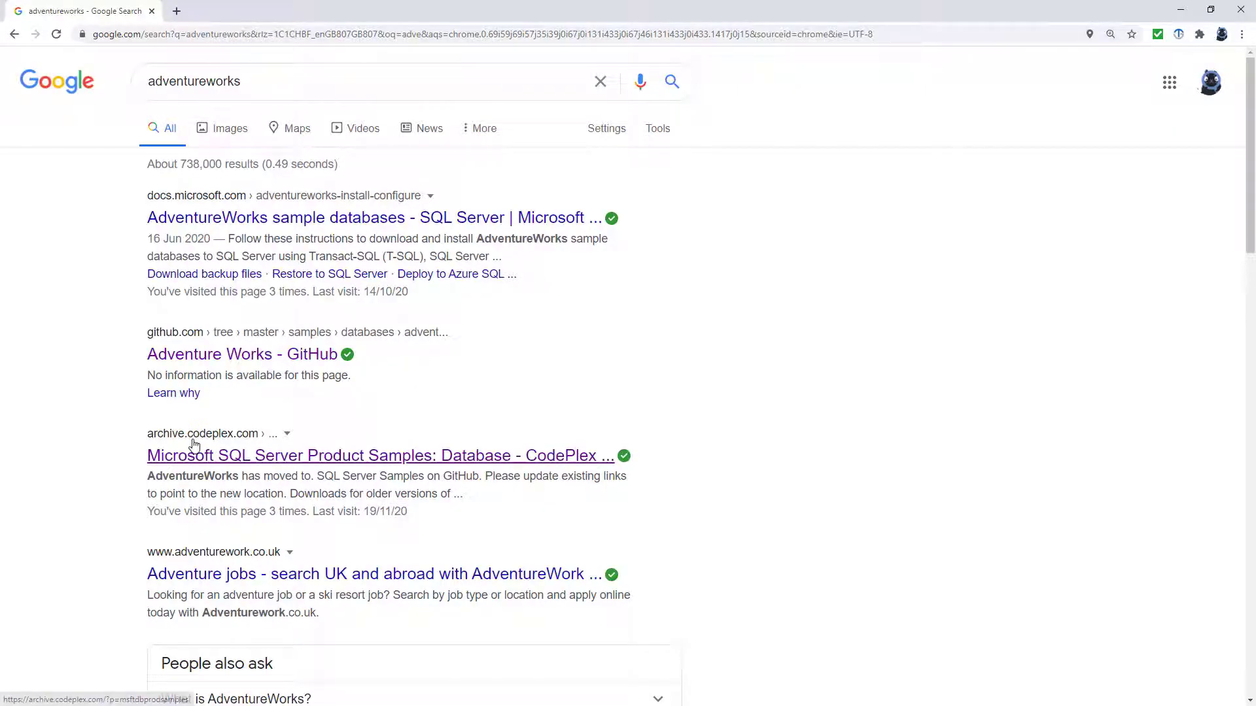
pyautogui.moveTo(315, 460)
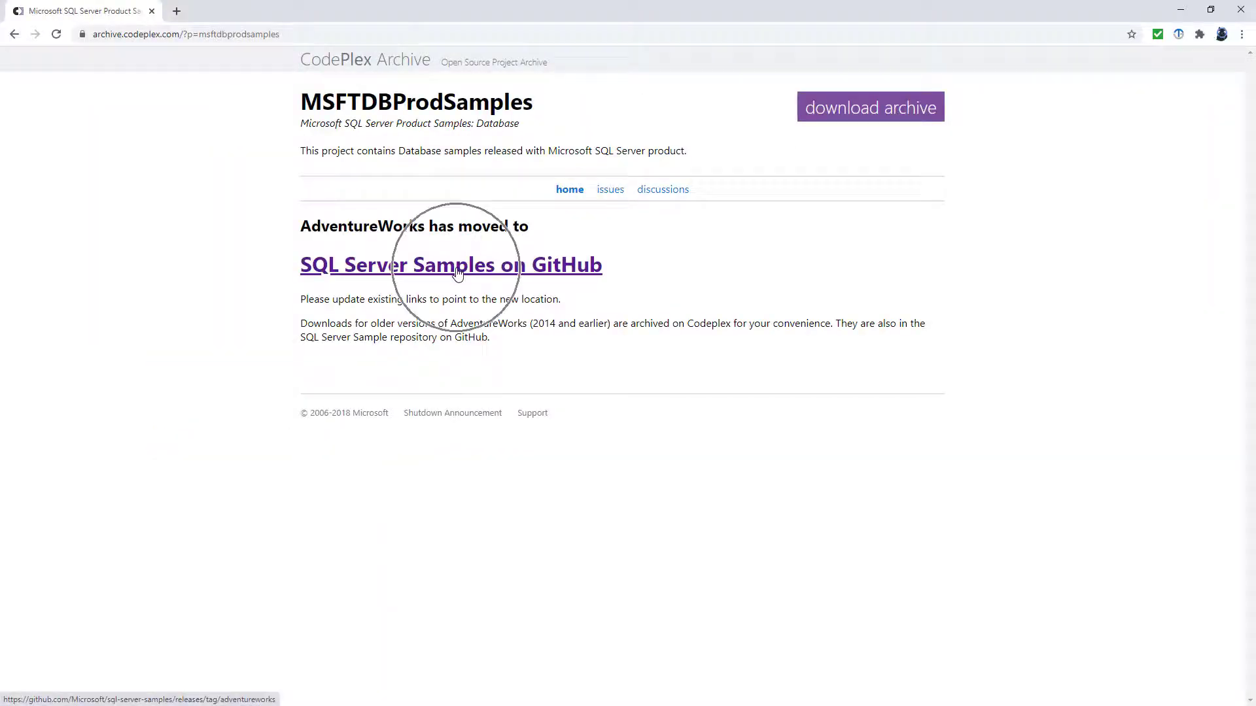
pyautogui.click(450, 264)
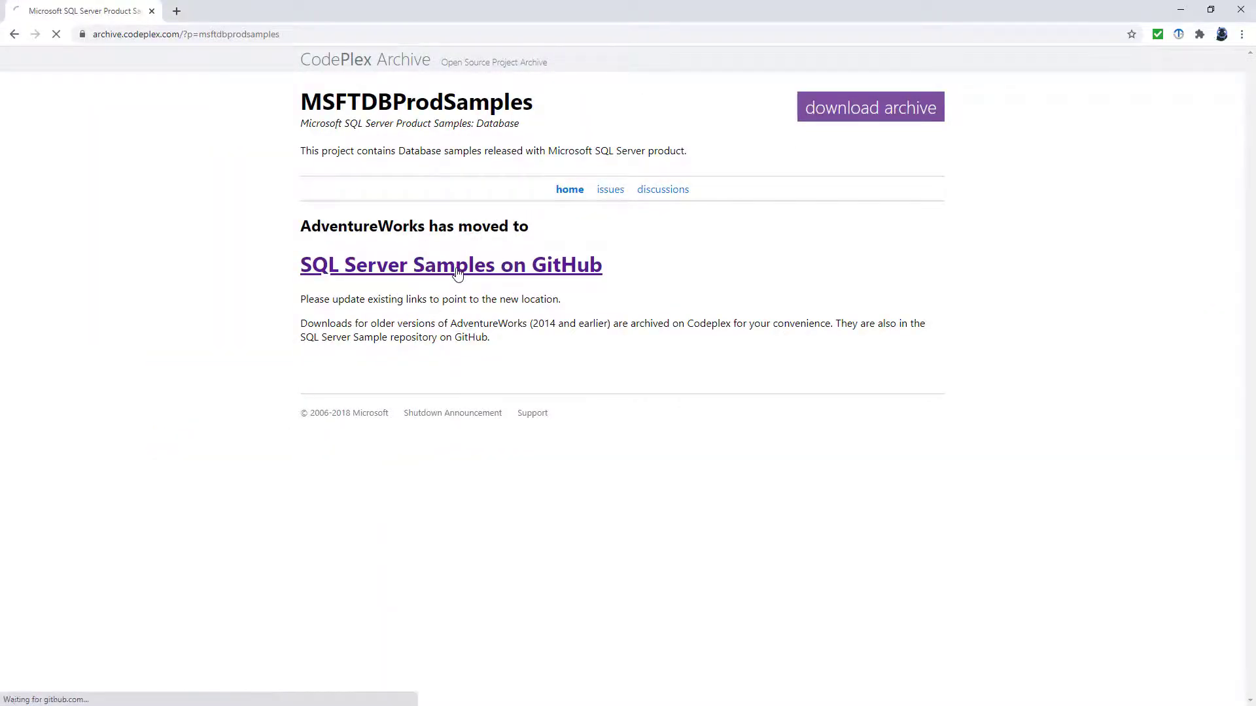
# - Download AdventureWorks2014.bak from the OLTP full database backups on the GitHub release page
pyautogui.click(450, 264)
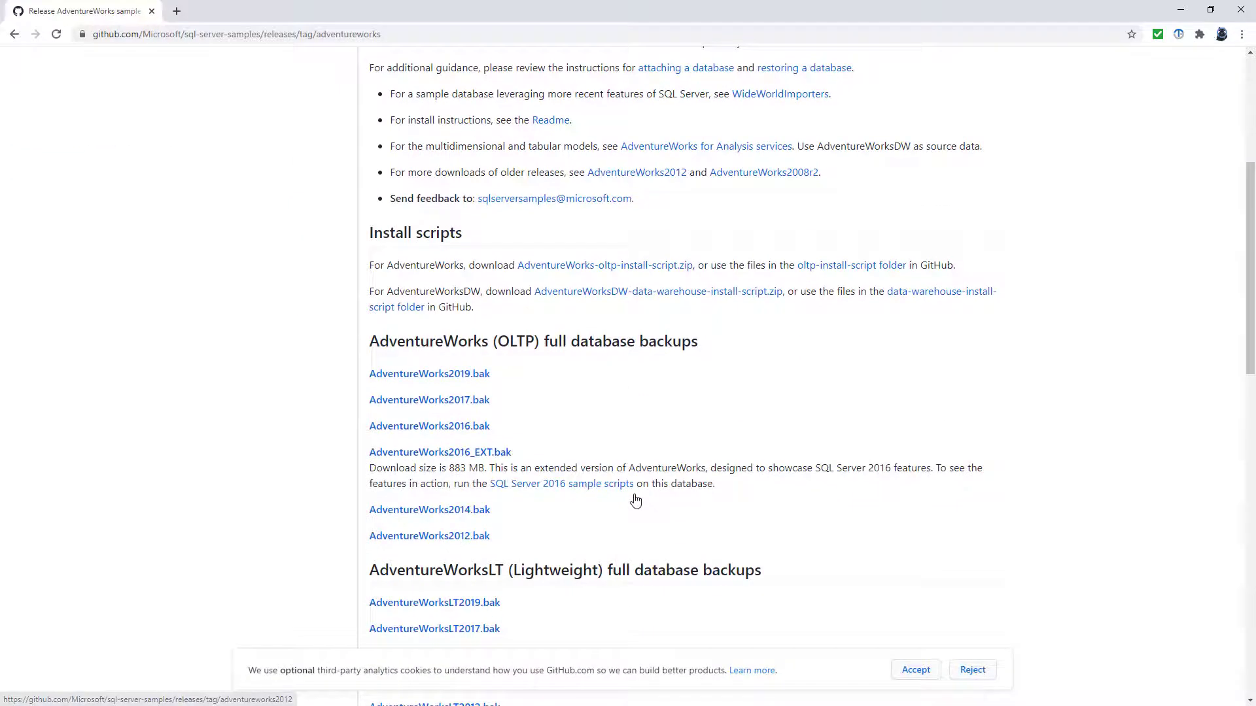
pyautogui.scroll(-3)
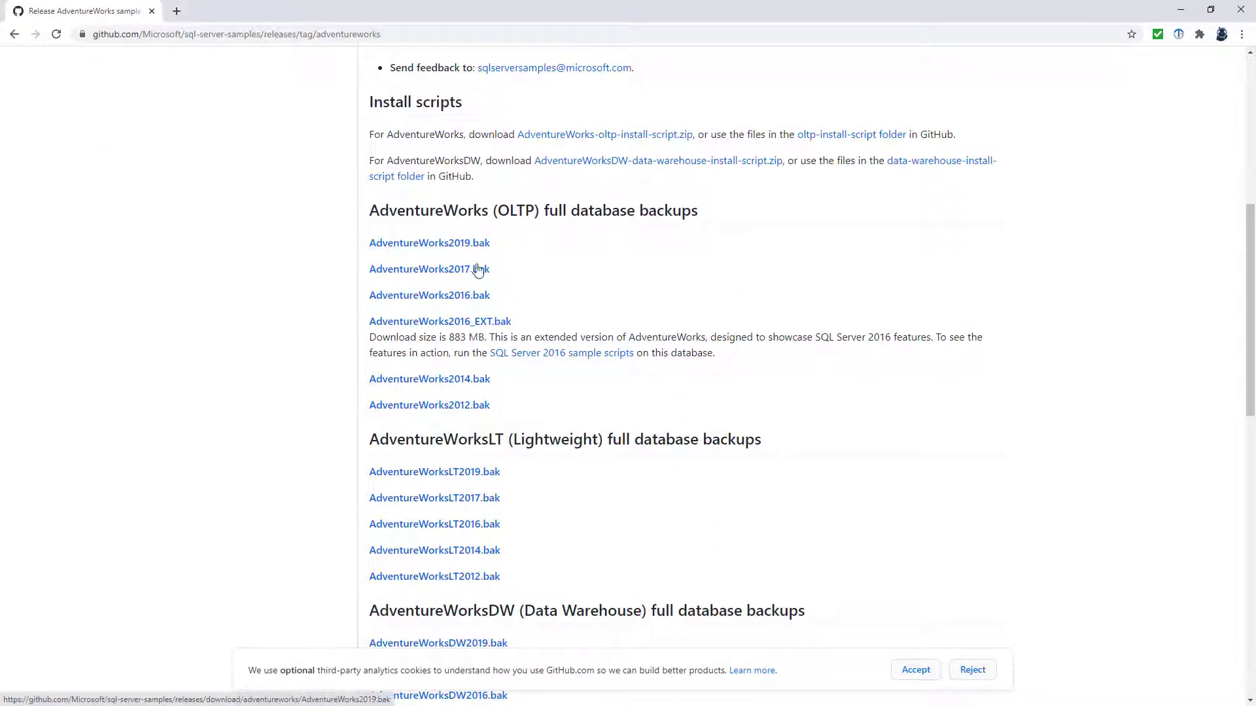
pyautogui.moveTo(532, 411)
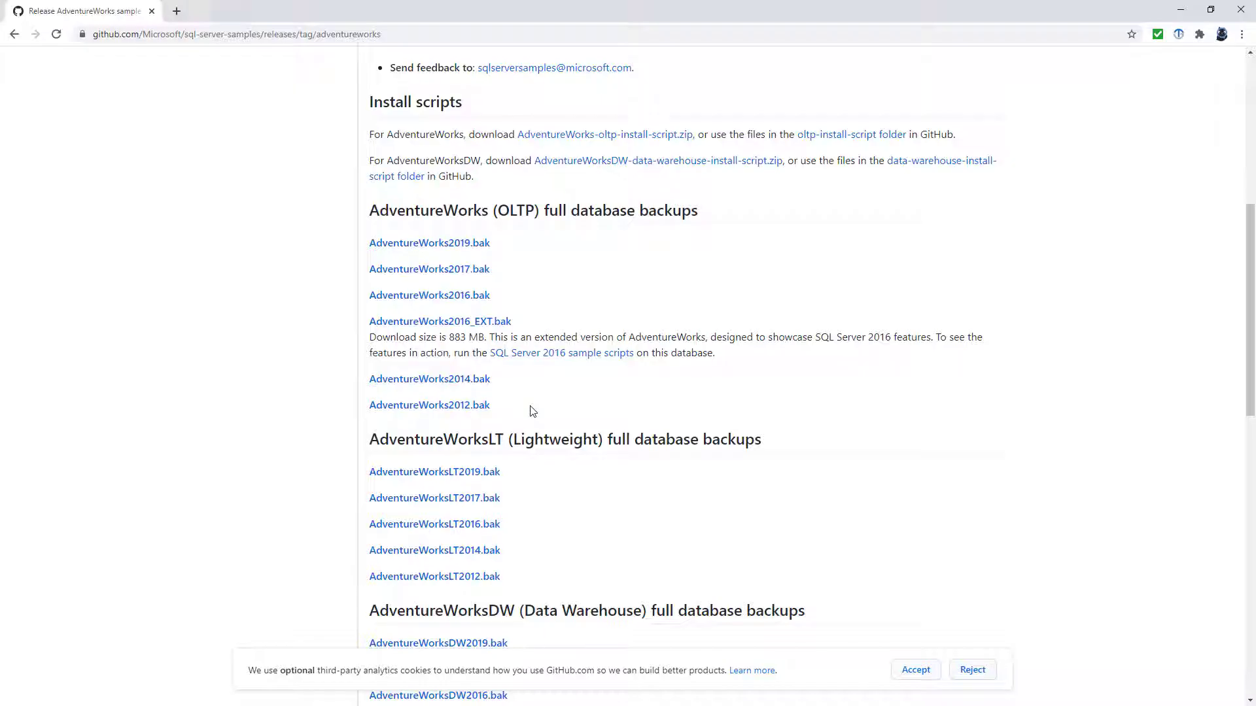
pyautogui.moveTo(429, 294)
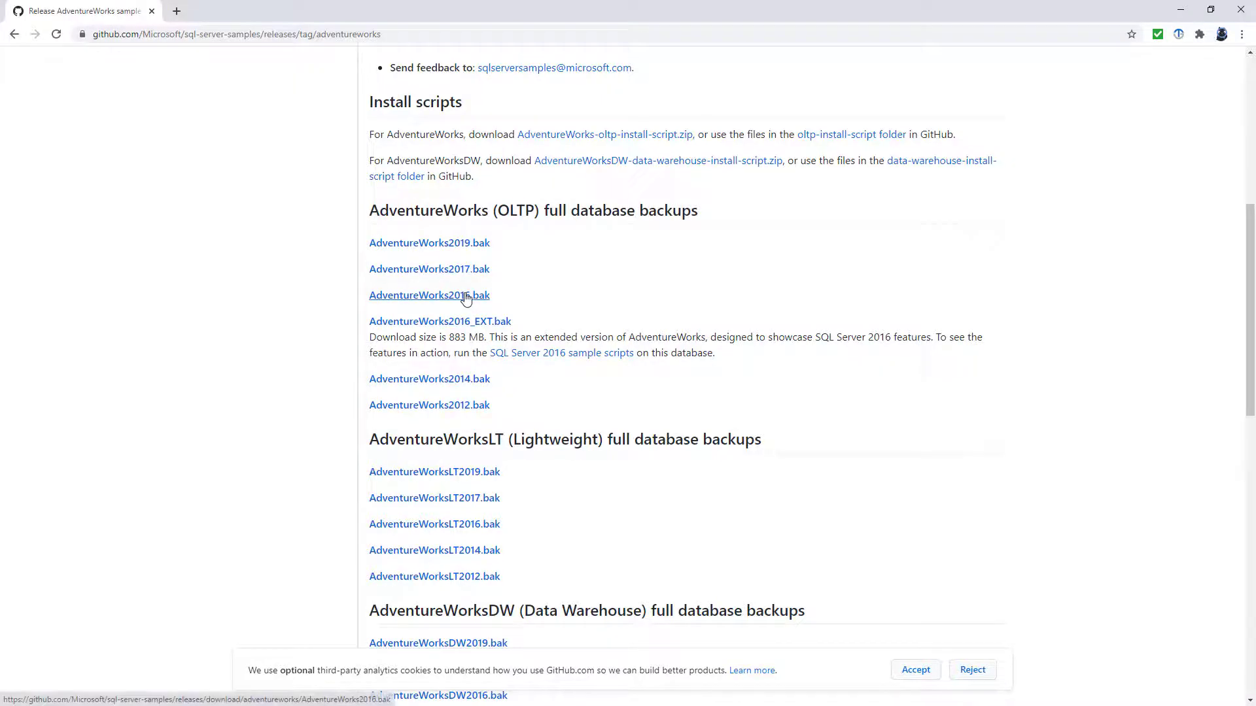
pyautogui.moveTo(429, 380)
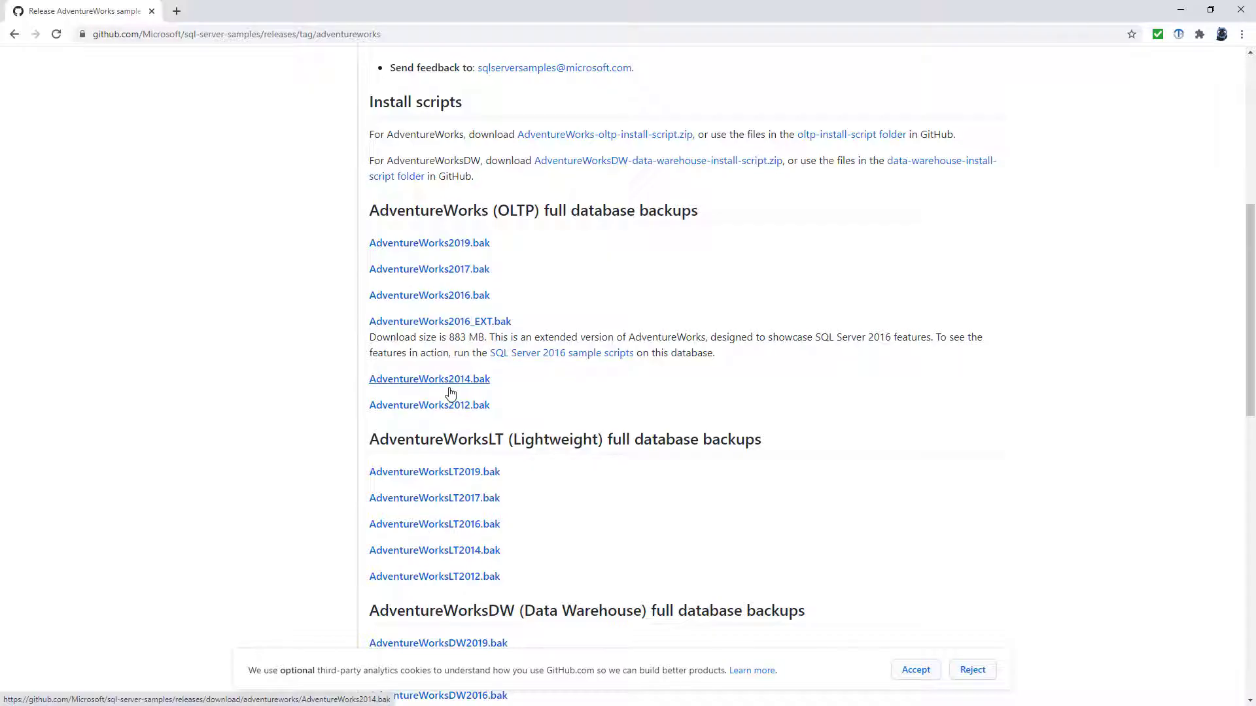
pyautogui.moveTo(429, 404)
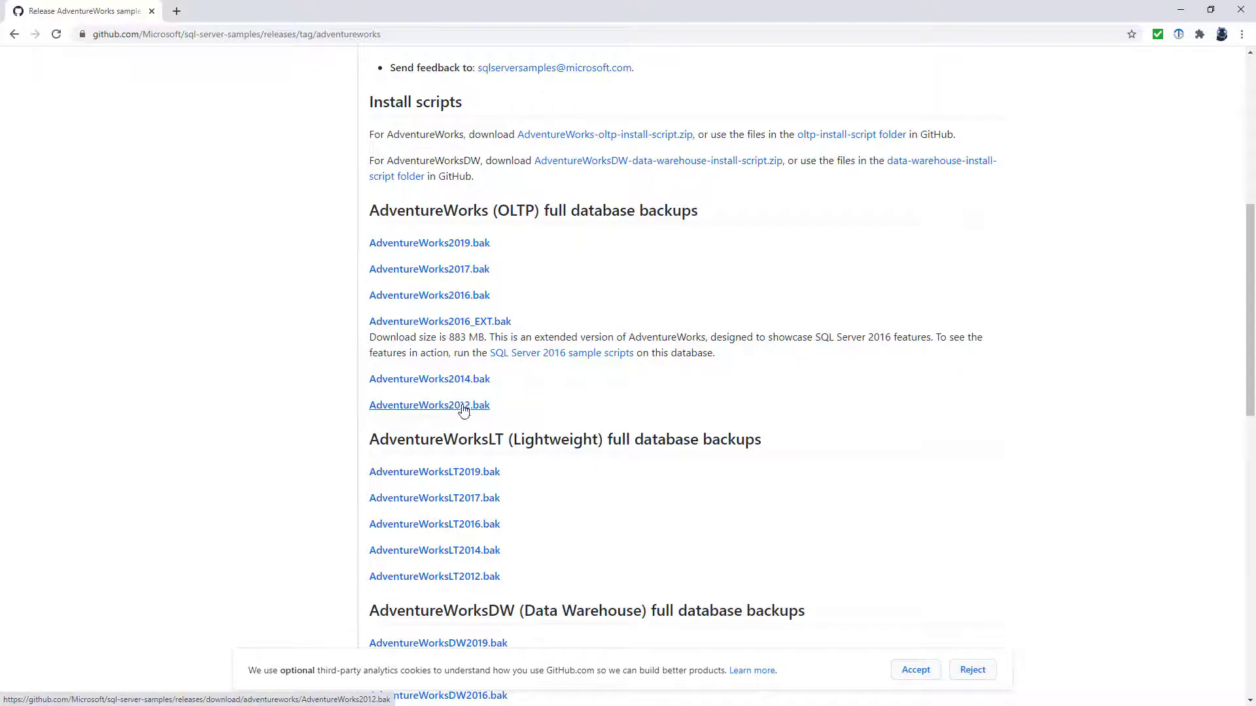
pyautogui.moveTo(598, 392)
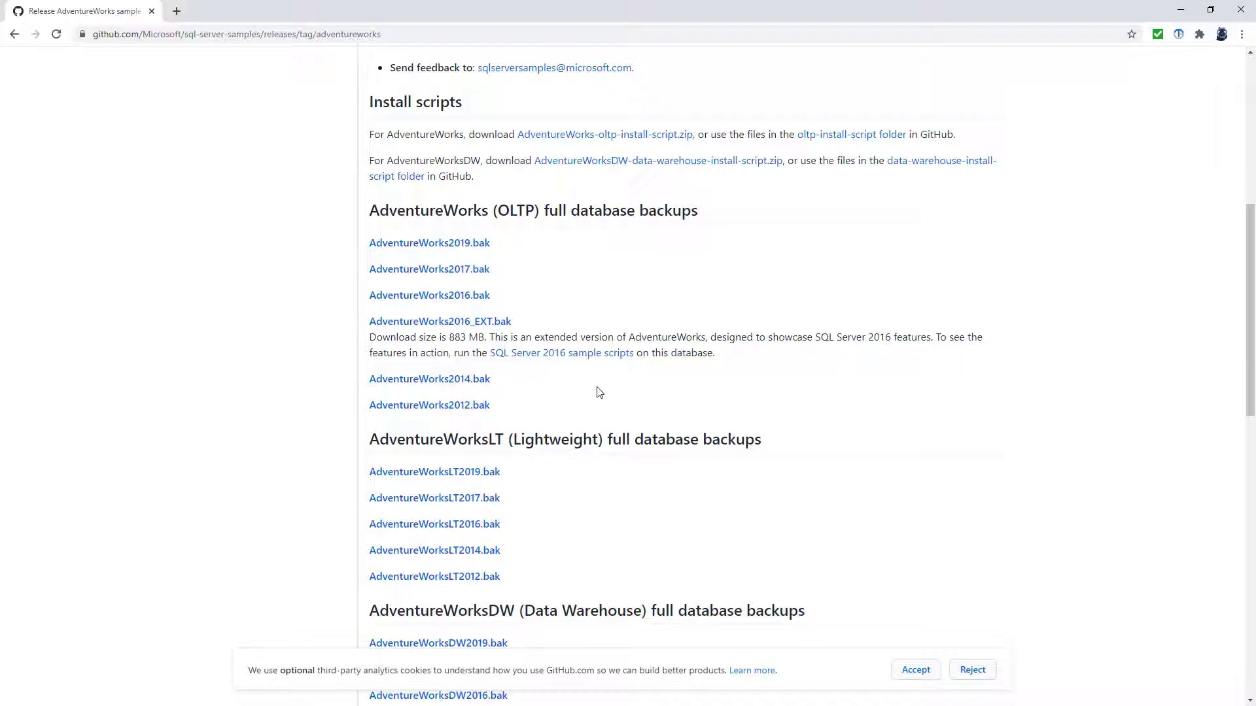
pyautogui.moveTo(429, 379)
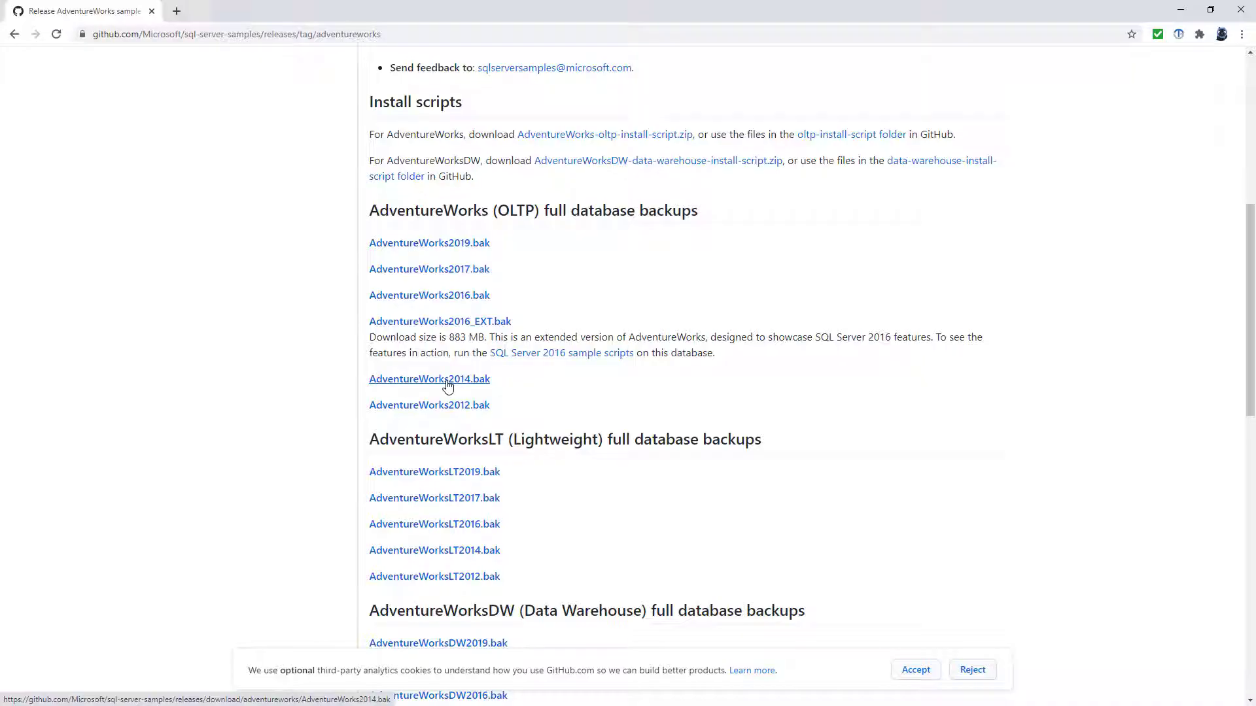
pyautogui.doubleClick(548, 336)
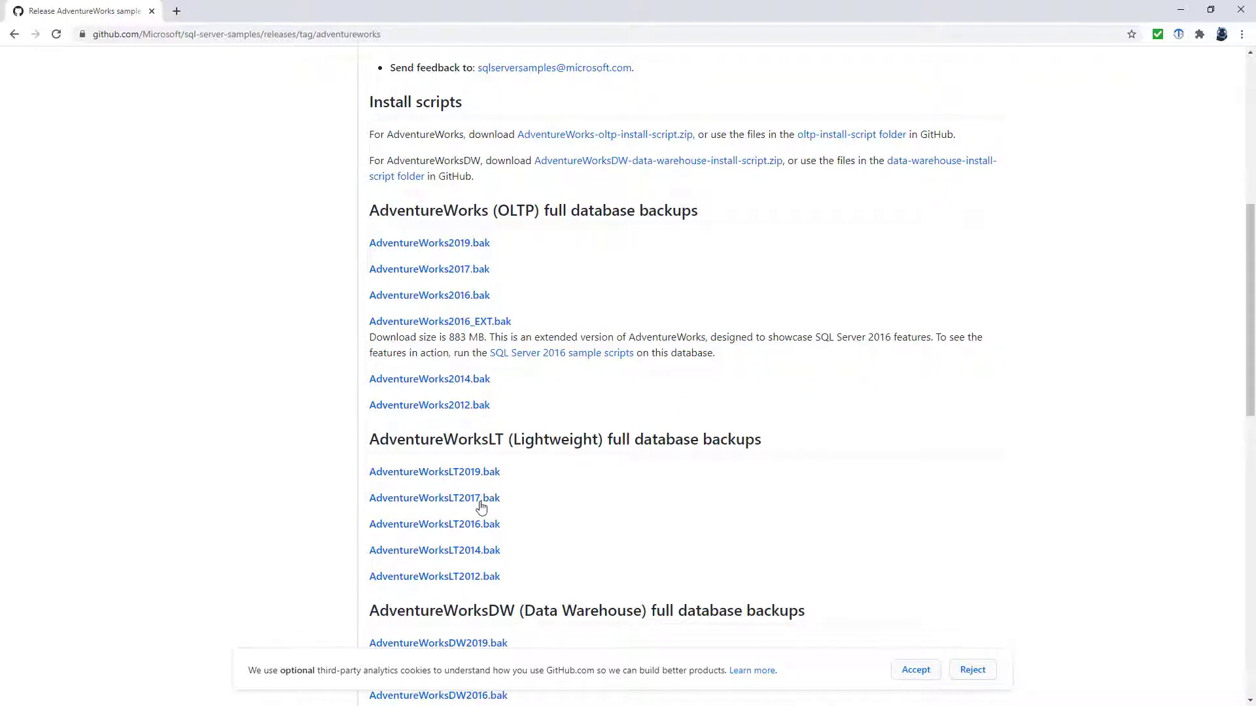
pyautogui.moveTo(518, 489)
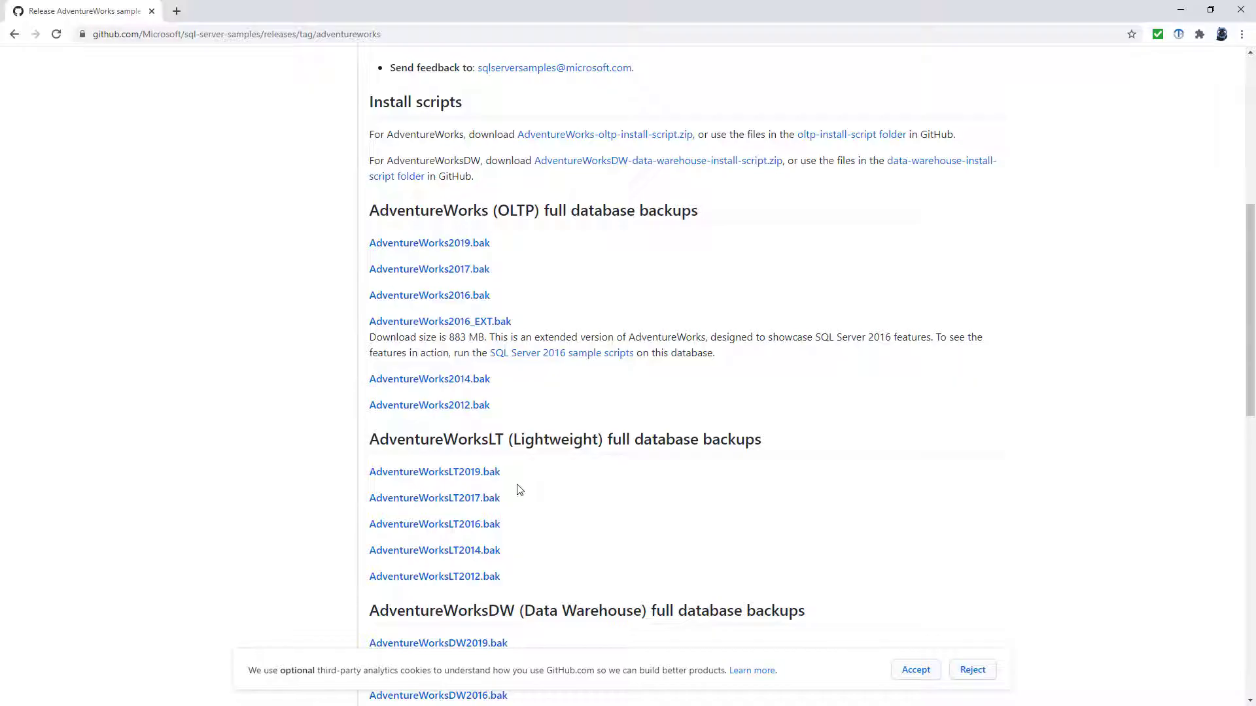
pyautogui.scroll(-3)
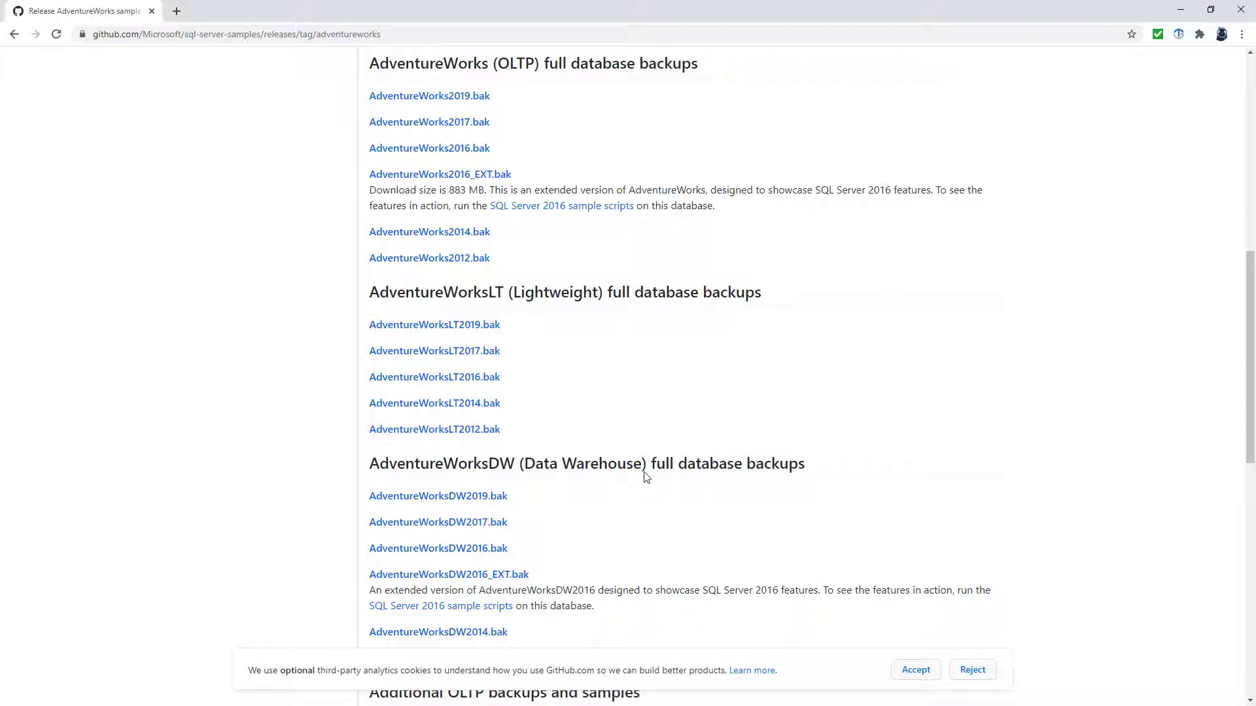
pyautogui.scroll(-3)
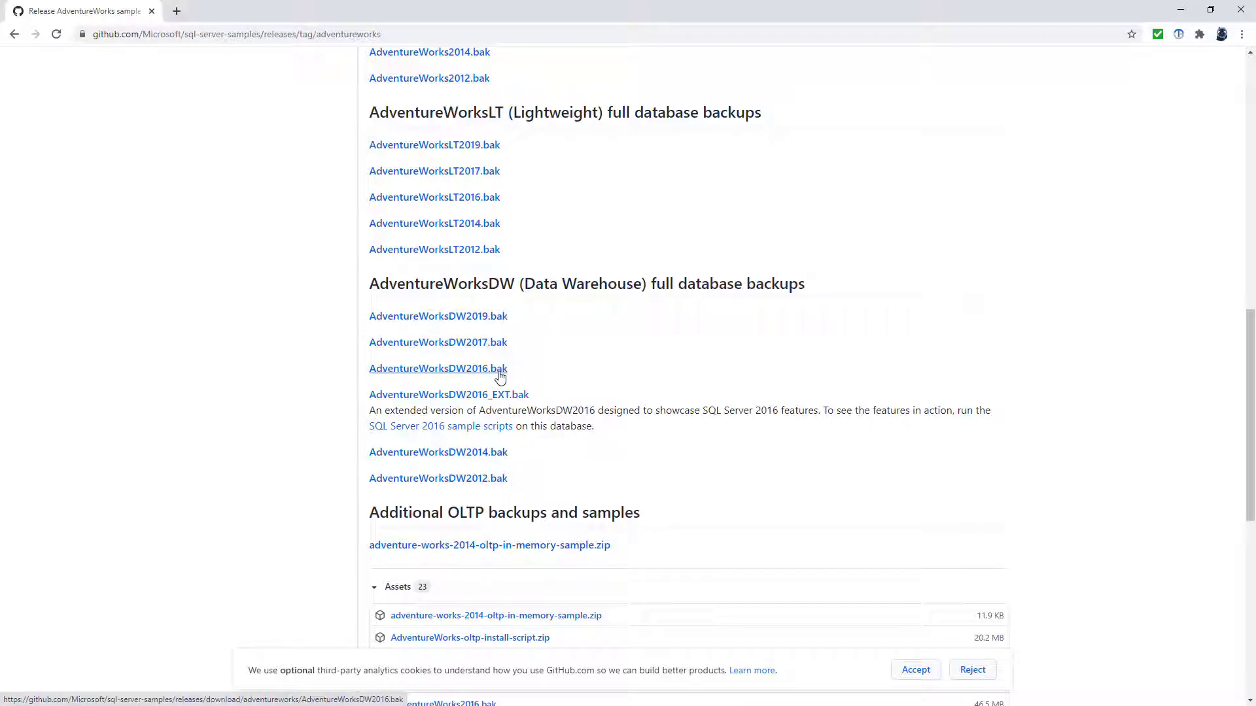
pyautogui.scroll(3)
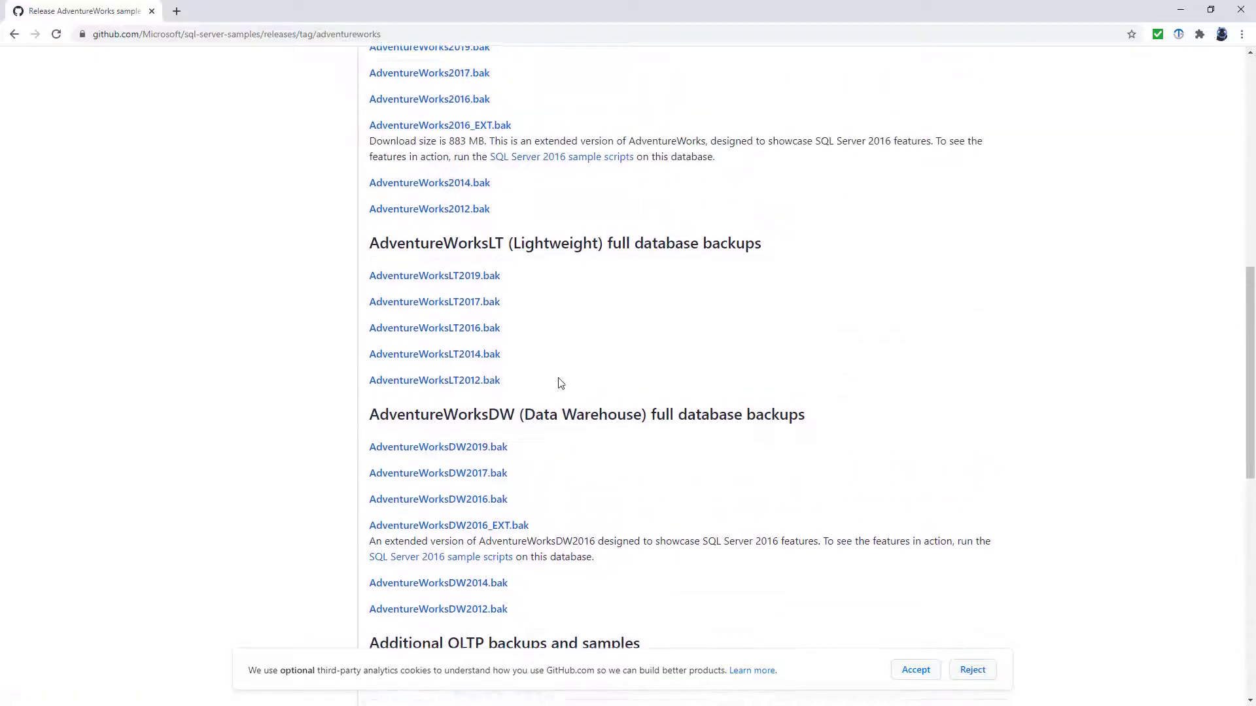
pyautogui.scroll(3)
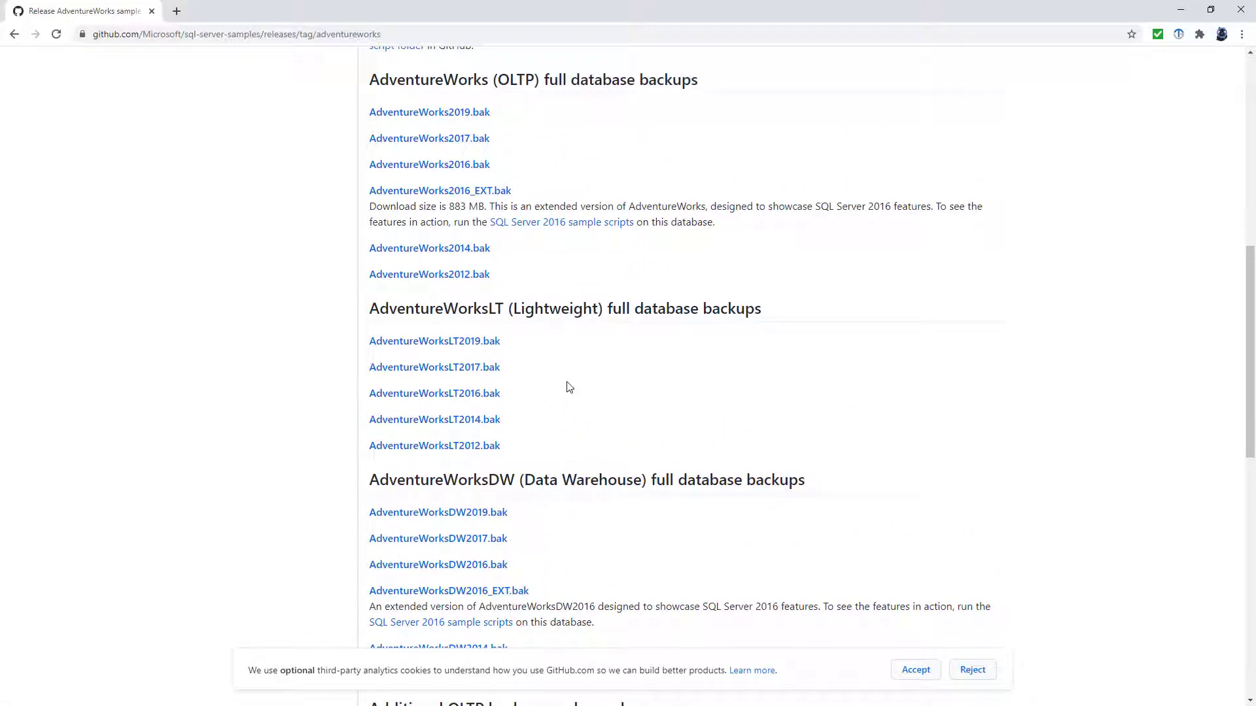
pyautogui.moveTo(691, 6)
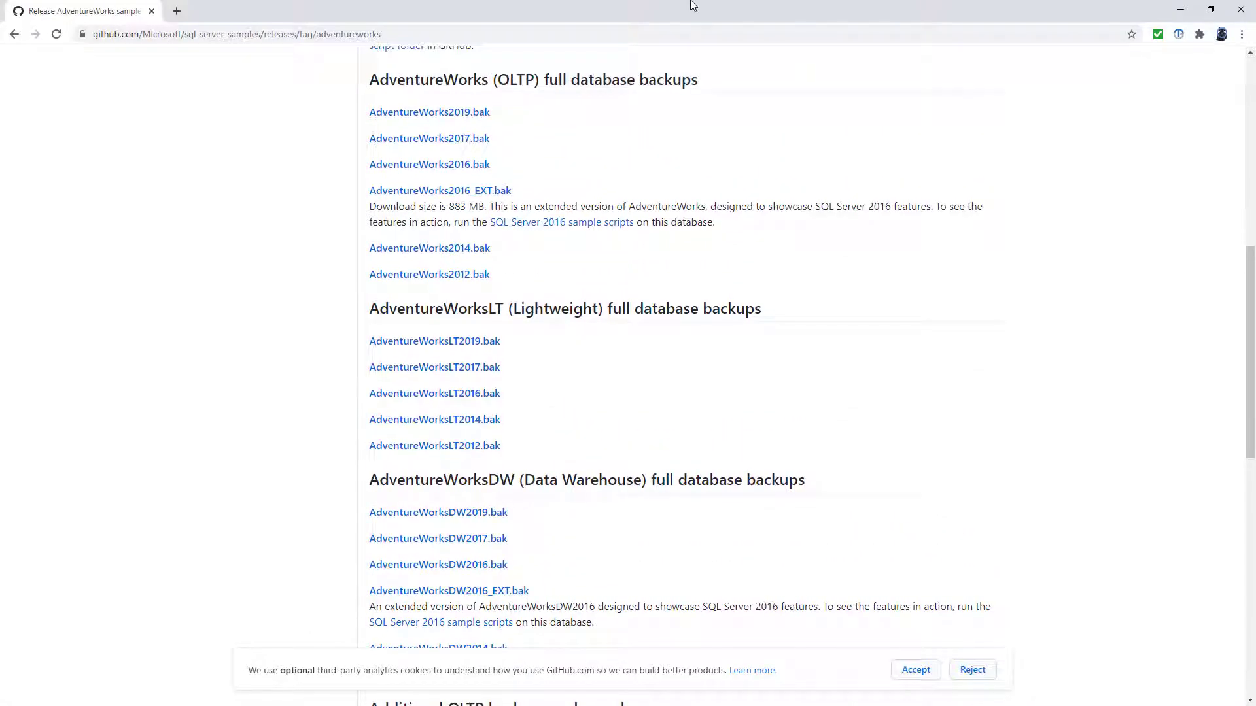
pyautogui.moveTo(633, 185)
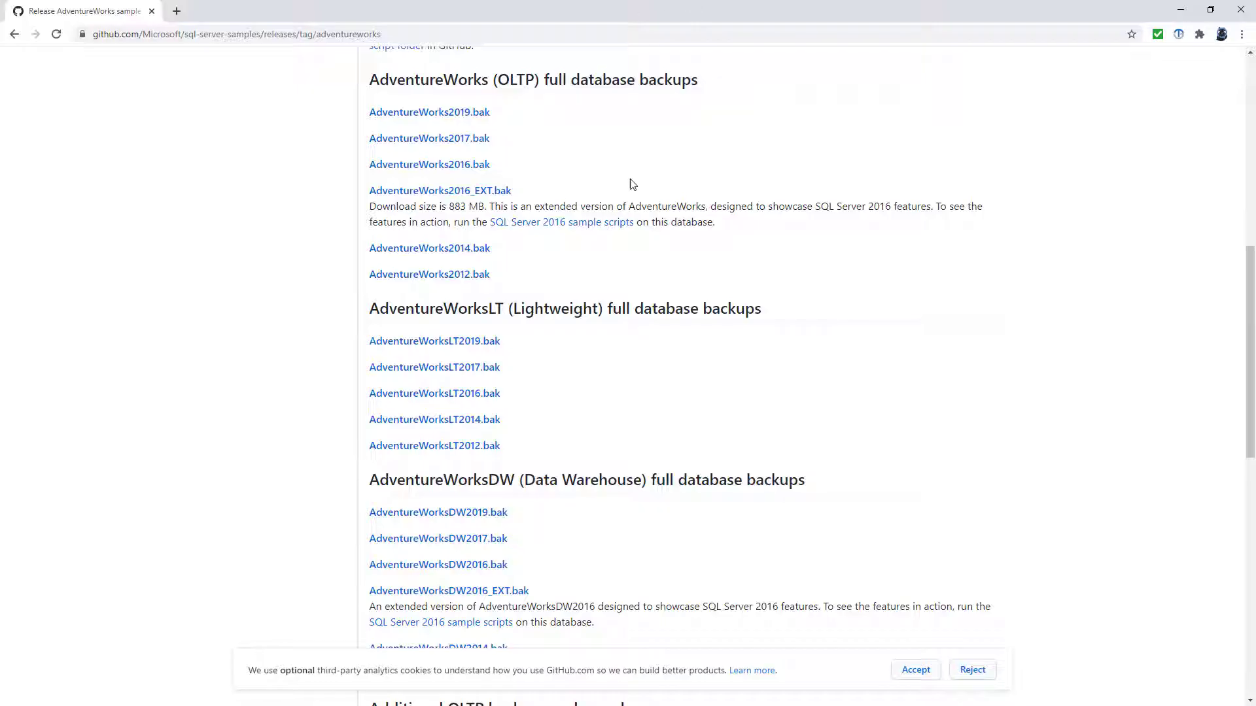
pyautogui.moveTo(429, 247)
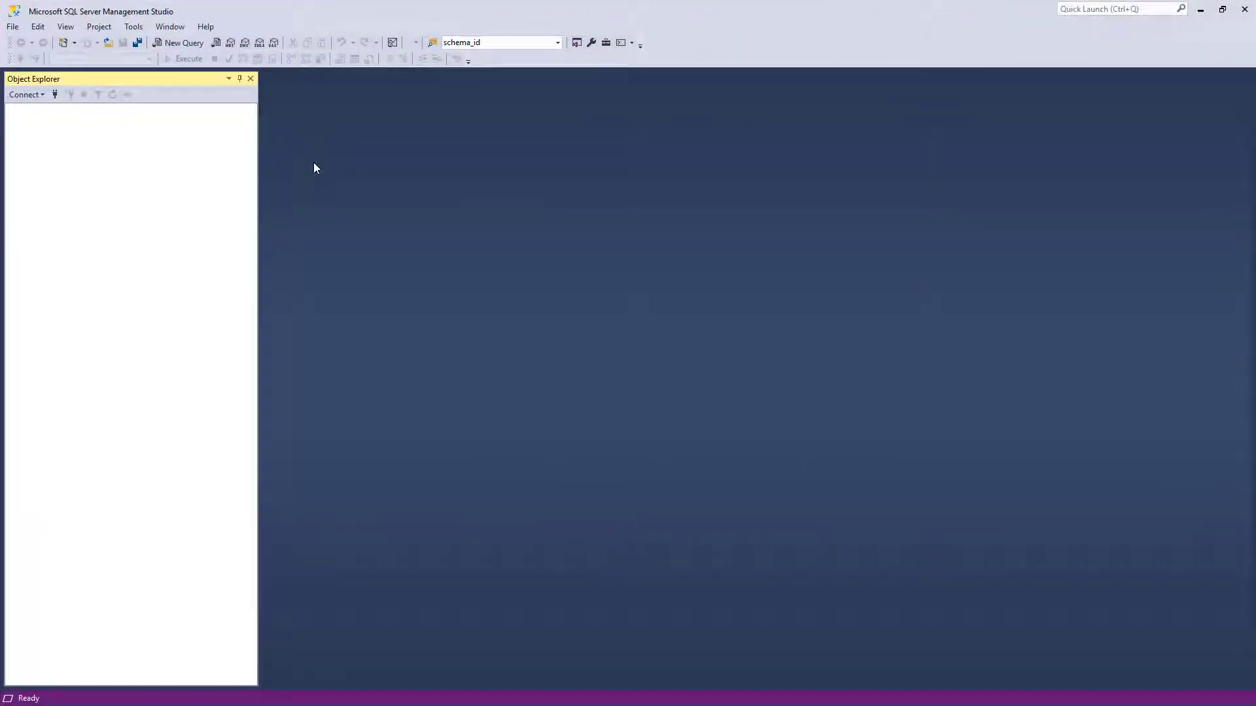
# - Connect to the local SQLEXPRESS Database Engine with Windows Authentication and select the server
pyautogui.click(23, 94)
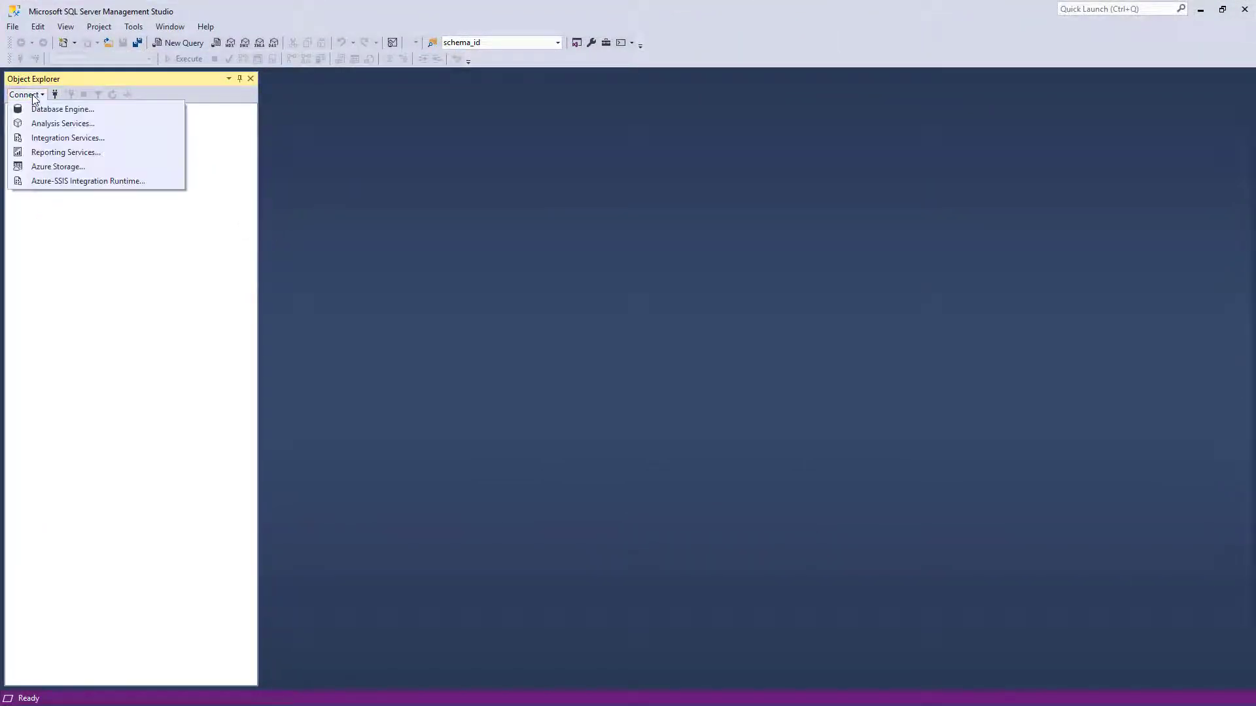
pyautogui.moveTo(56, 113)
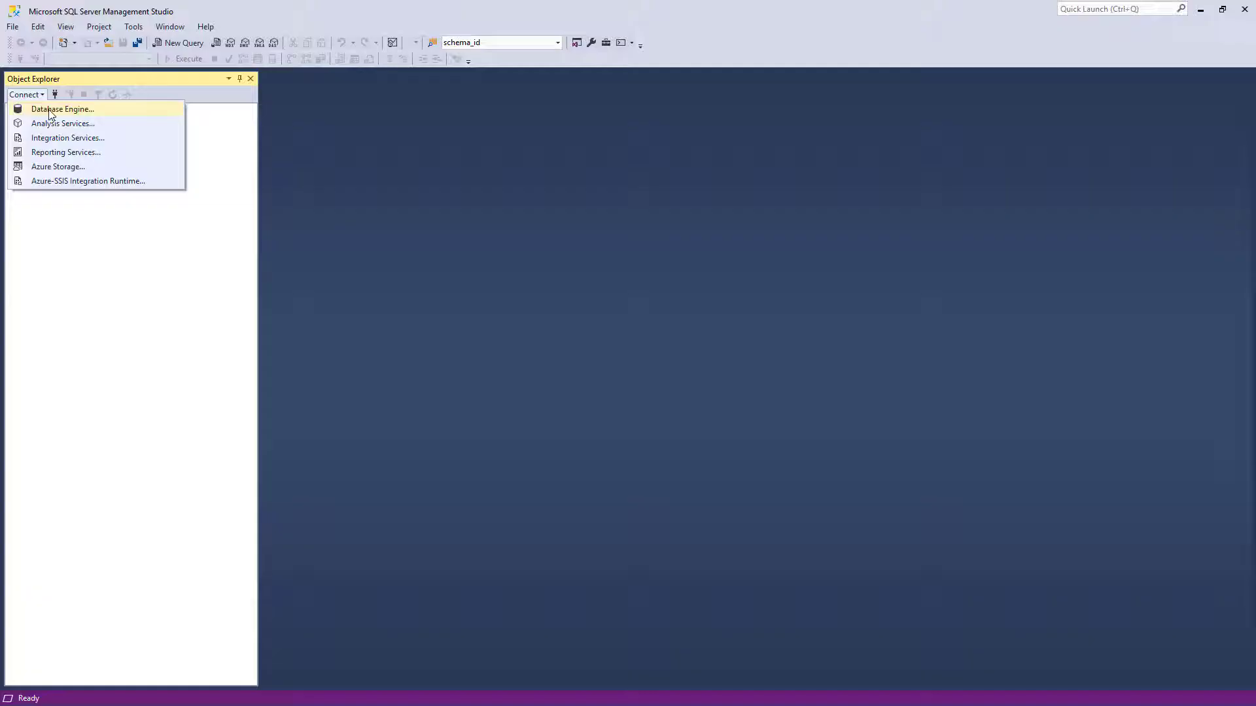
pyautogui.click(61, 109)
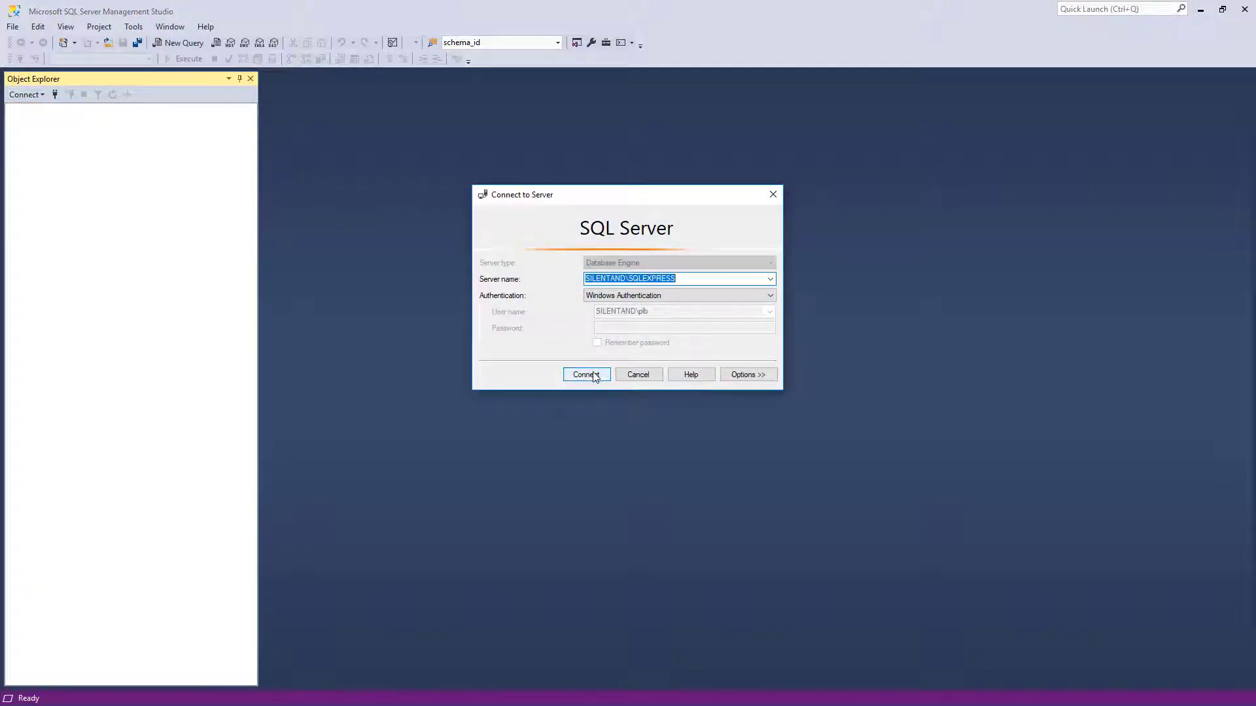
pyautogui.click(583, 374)
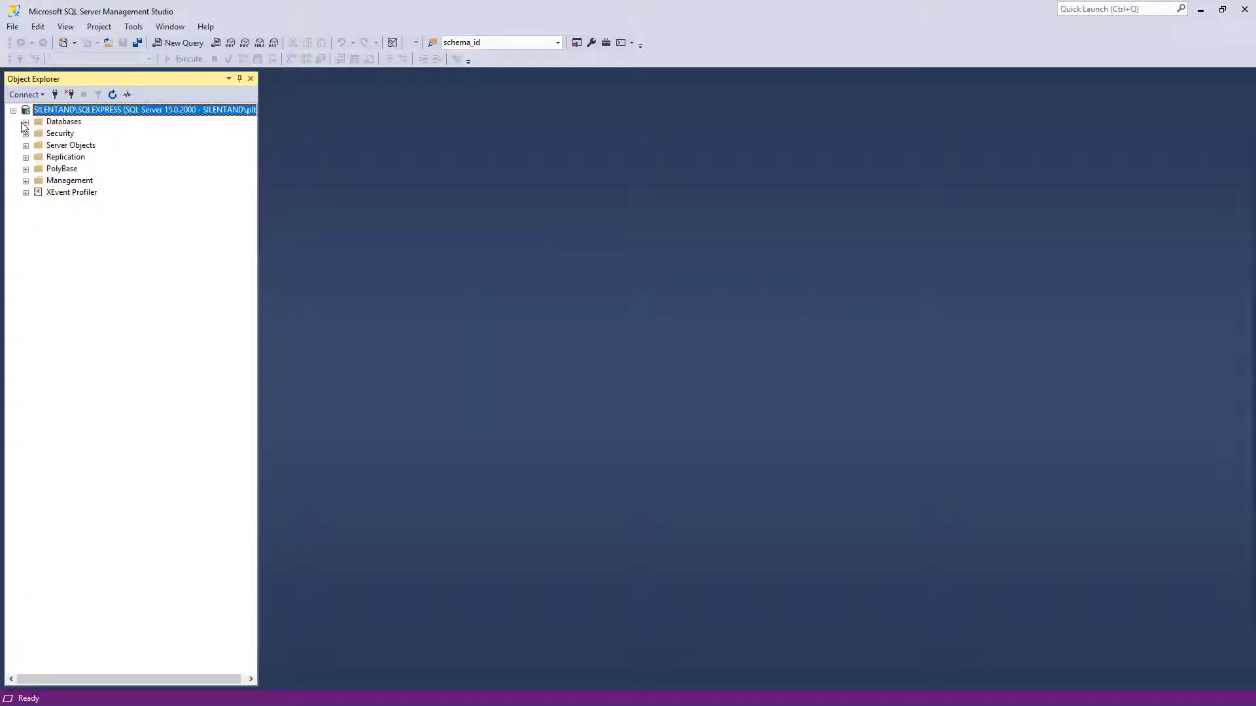
pyautogui.click(26, 121)
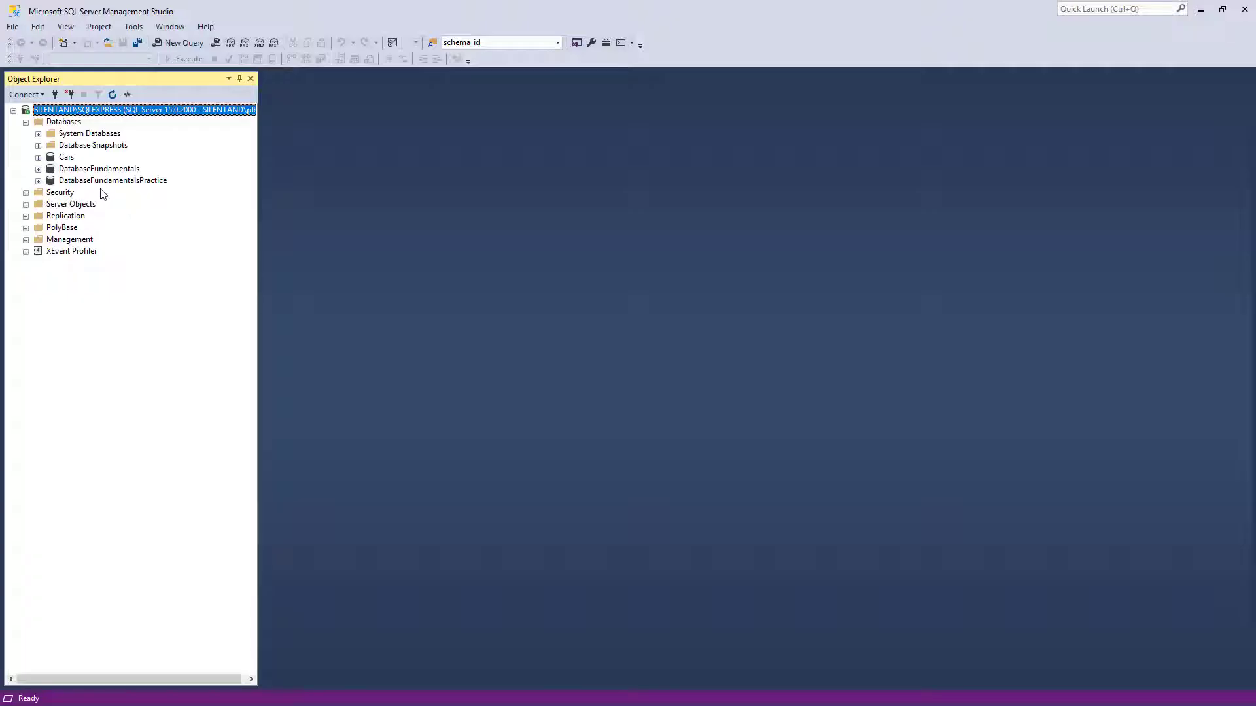
pyautogui.moveTo(104, 170)
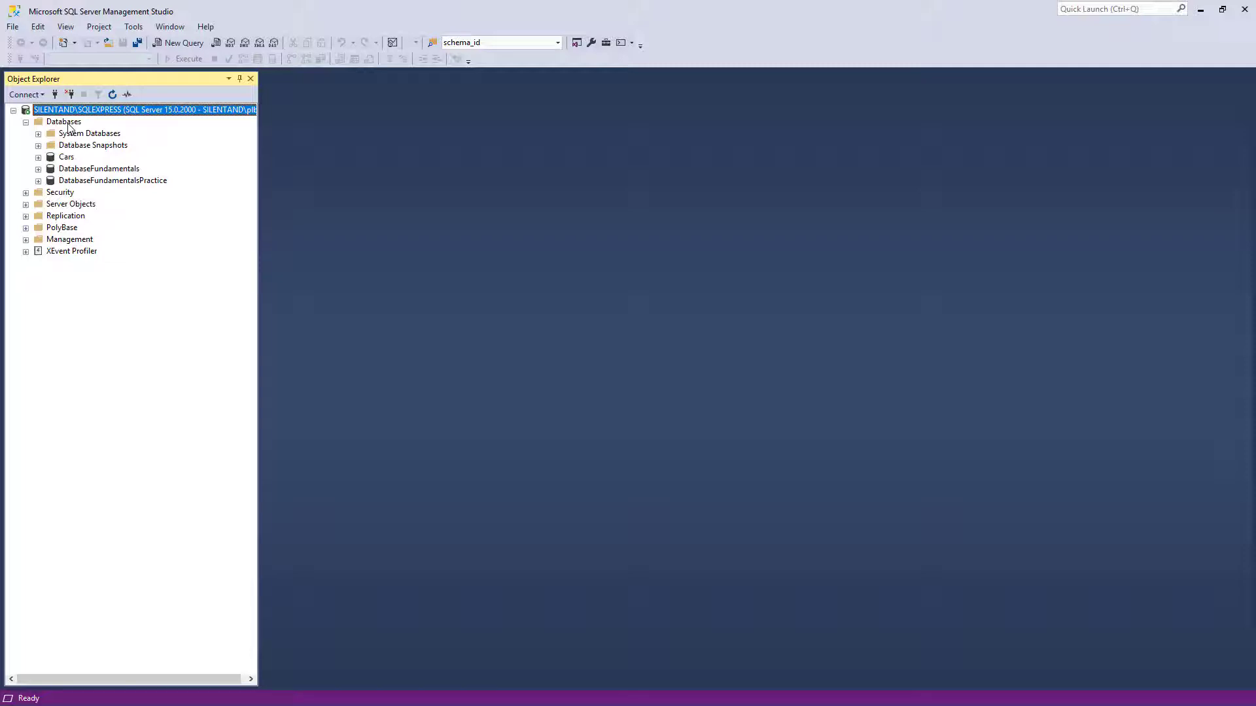
# - Show the context actions for the Databases node in Object Explorer
pyautogui.rightClick(62, 120)
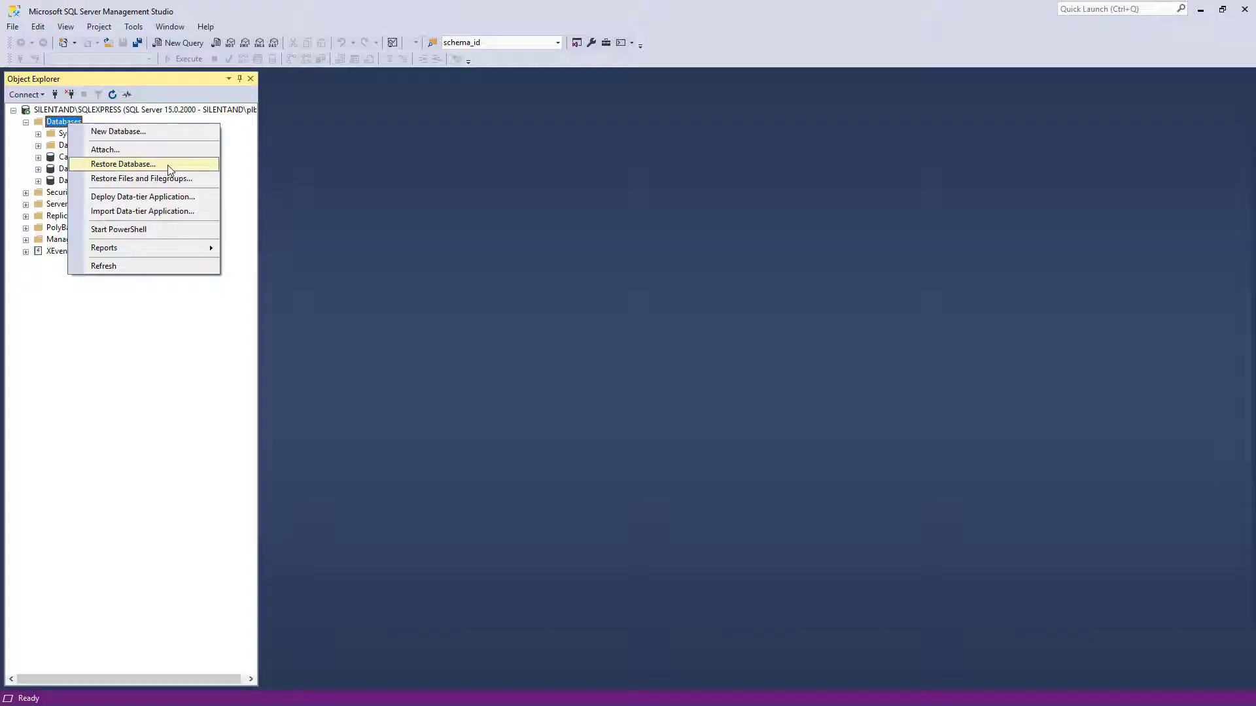
# - Start Restore Database and choose Device as the backup source
pyautogui.click(123, 163)
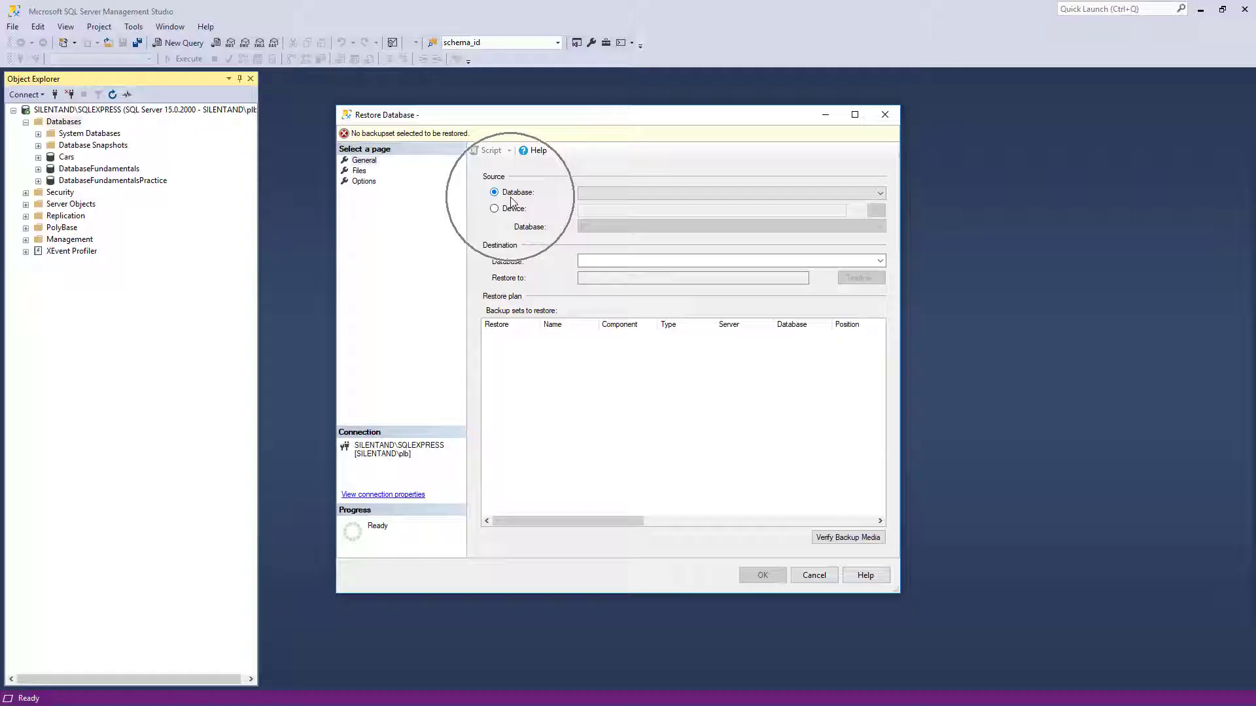
pyautogui.moveTo(510, 268)
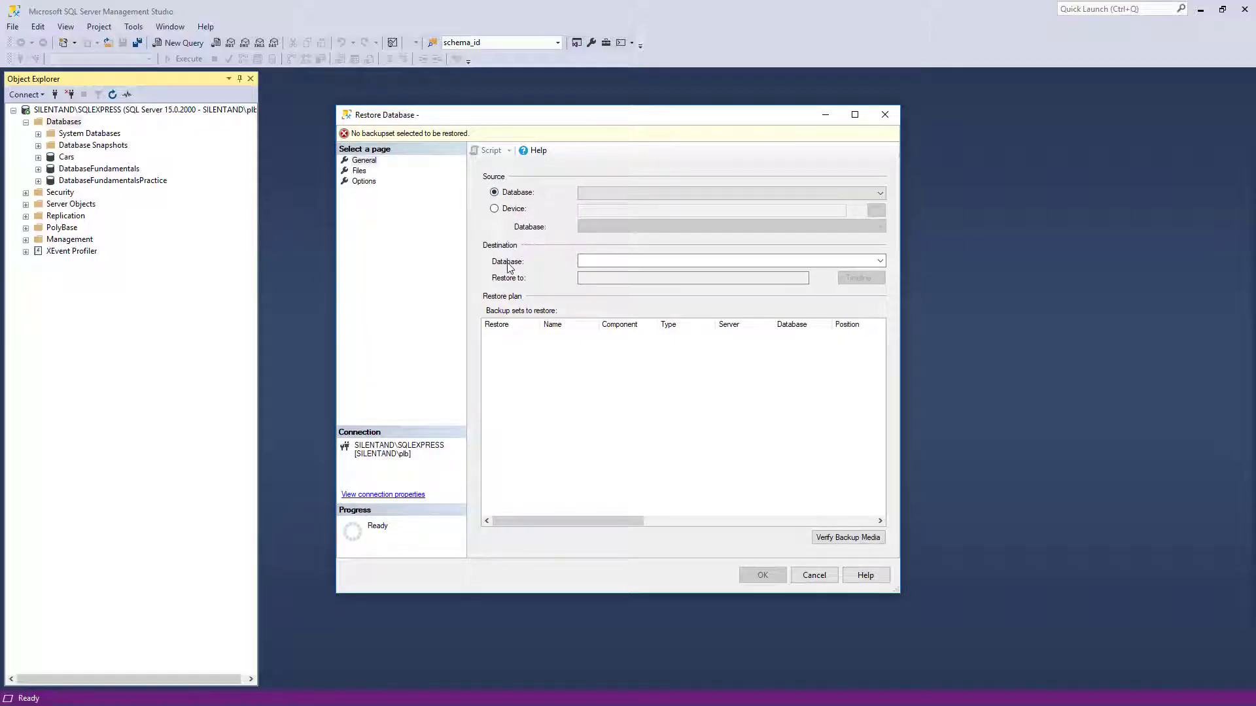
pyautogui.moveTo(511, 264)
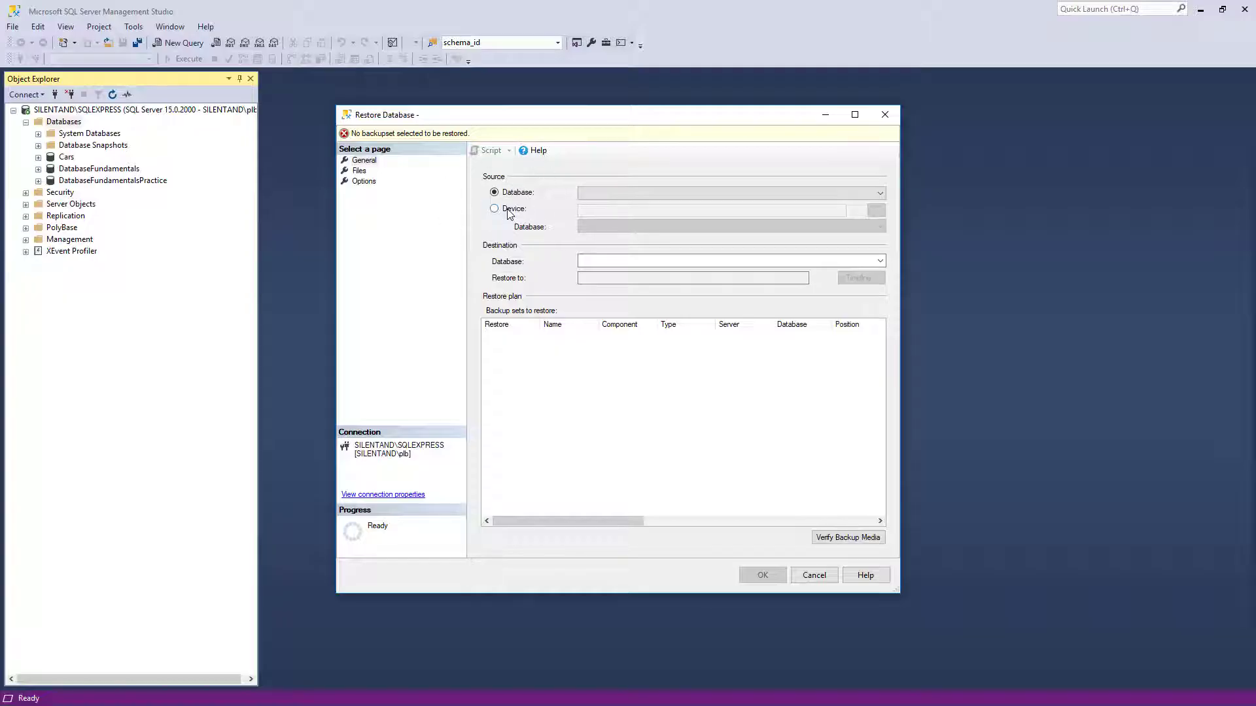
pyautogui.click(494, 208)
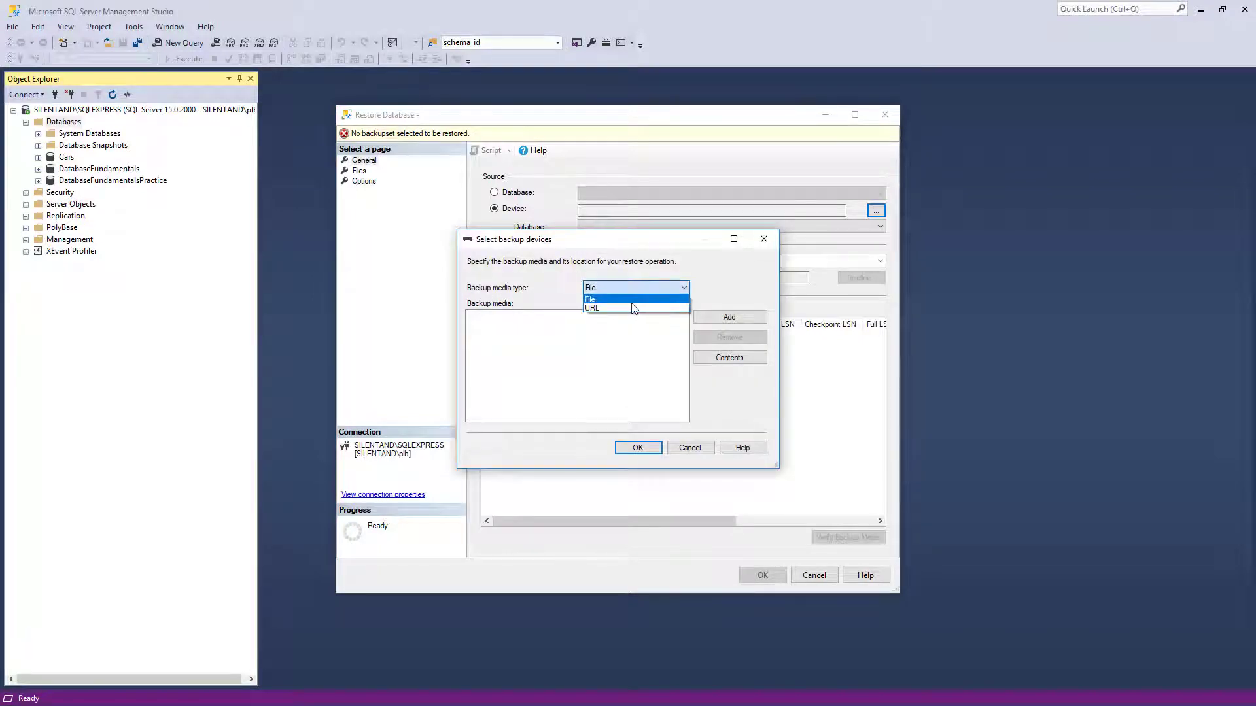
pyautogui.moveTo(625, 304)
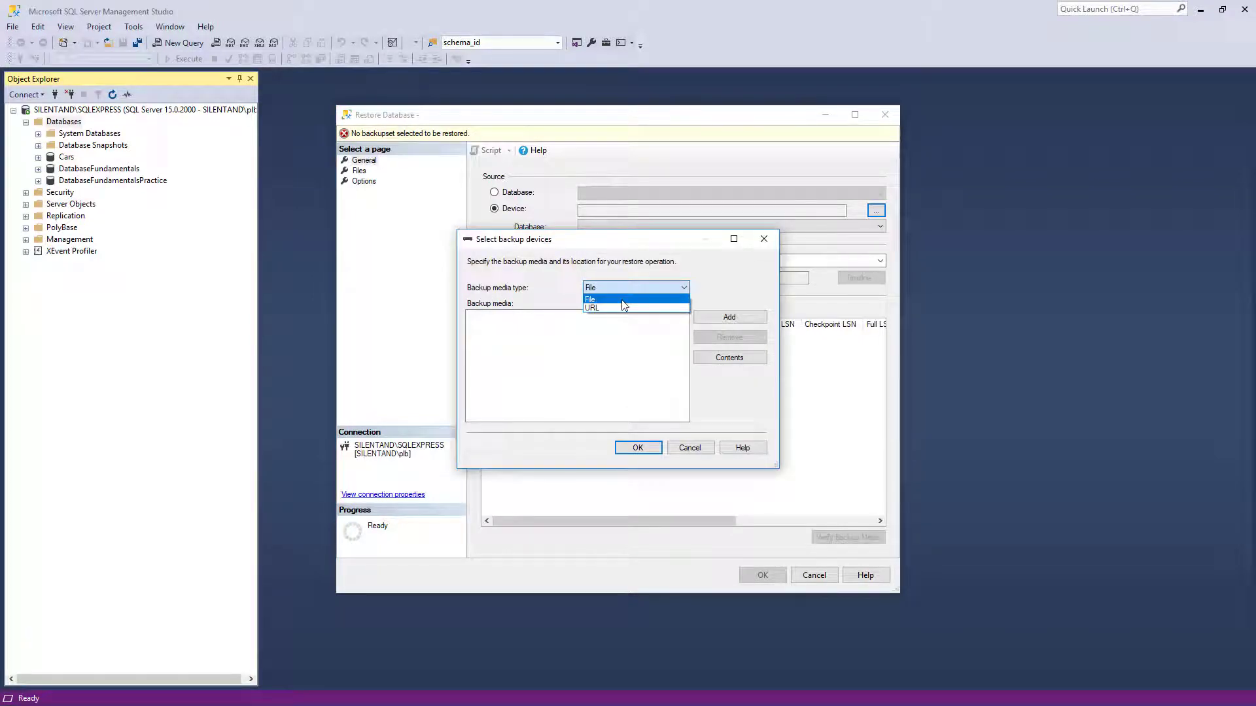
# - Keep File as backup media type and add a backup file via the Locate Backup File browser
pyautogui.click(590, 299)
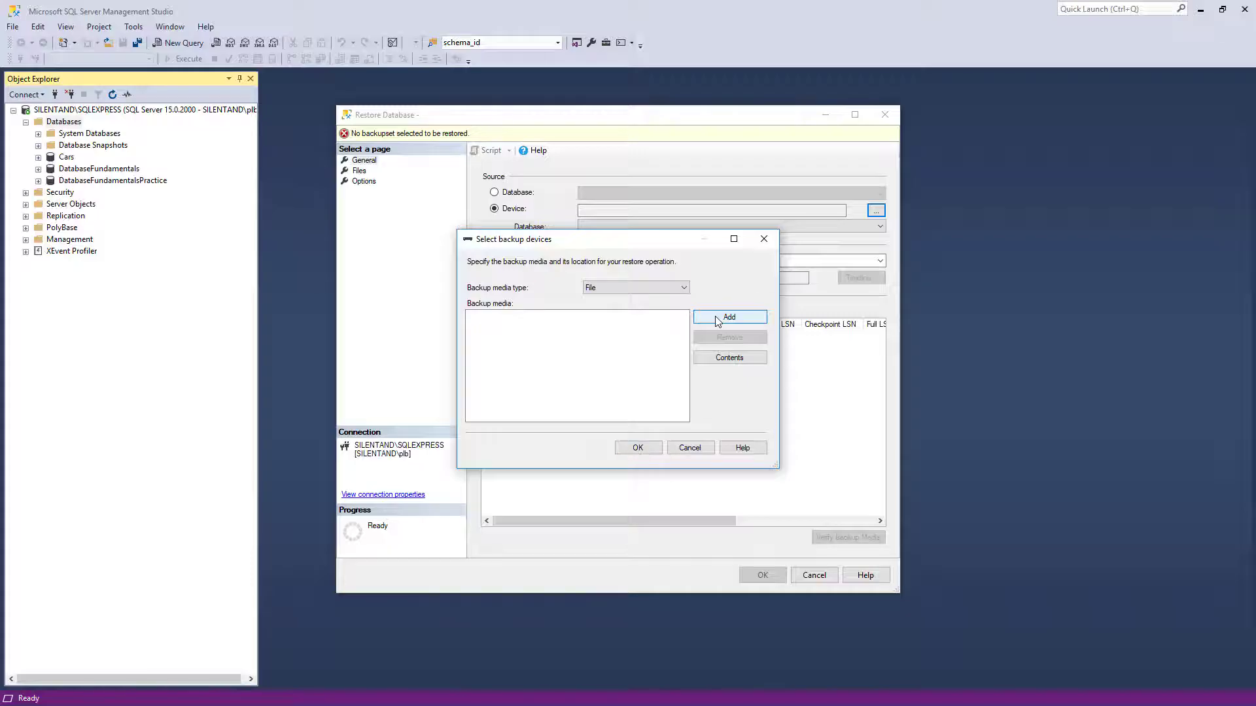
pyautogui.click(729, 317)
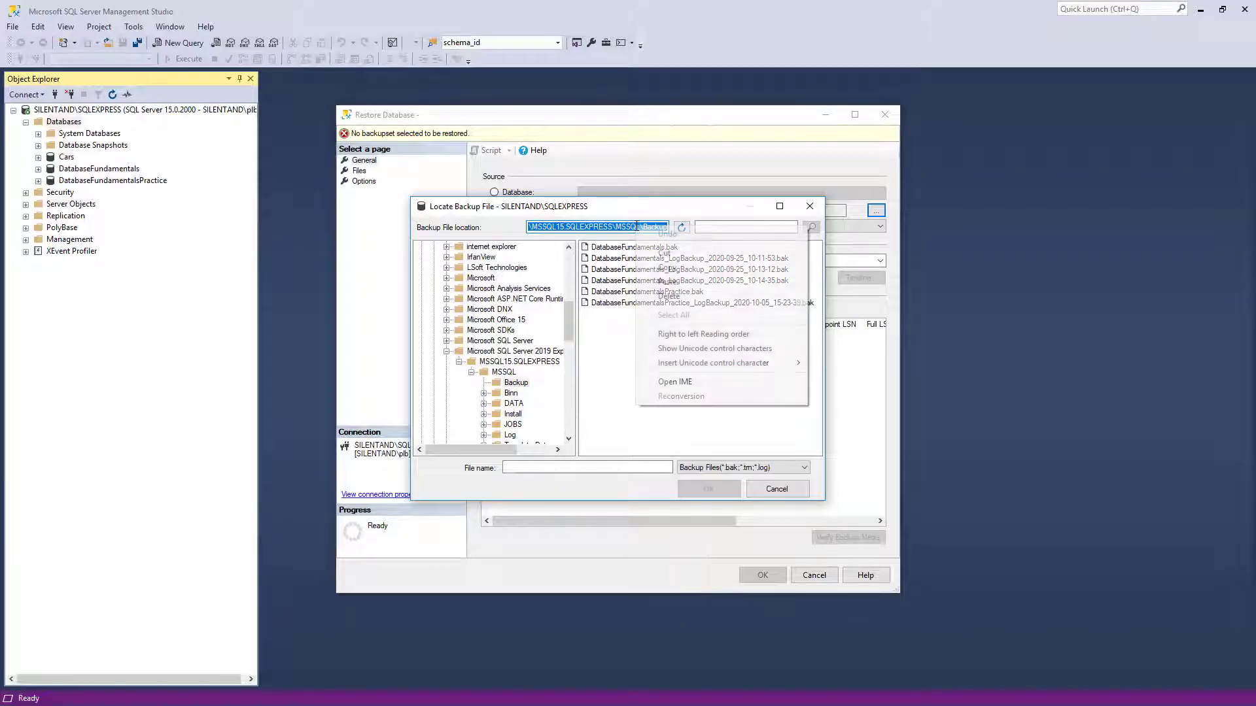
# - Copy the Backup folder location from the Locate Backup File dialog
pyautogui.click(689, 269)
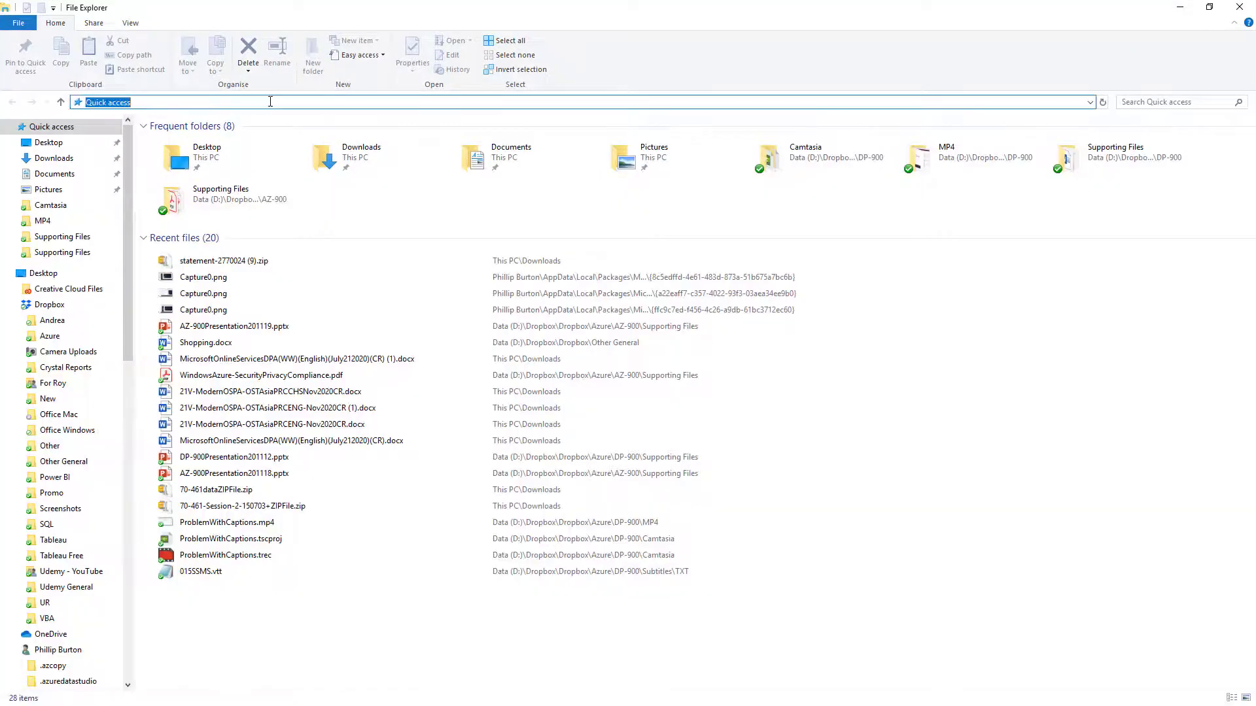
# - Go to the MSSQL\Backup folder path in File Explorer and grant permanent access to it
pyautogui.write('C:\\Program Files\\Microsoft SQL Server 2019 Express\\MSSQL15.SQLEXPRESS\\MSSQL\\Backup')
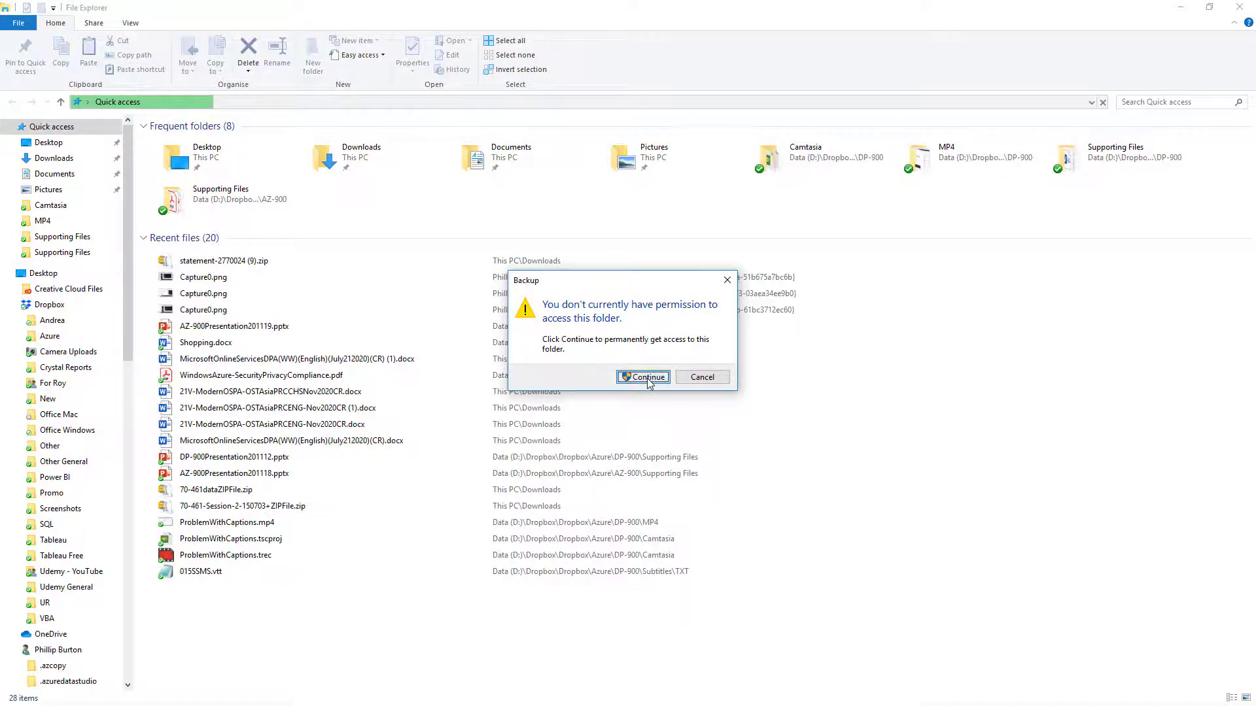
pyautogui.click(645, 377)
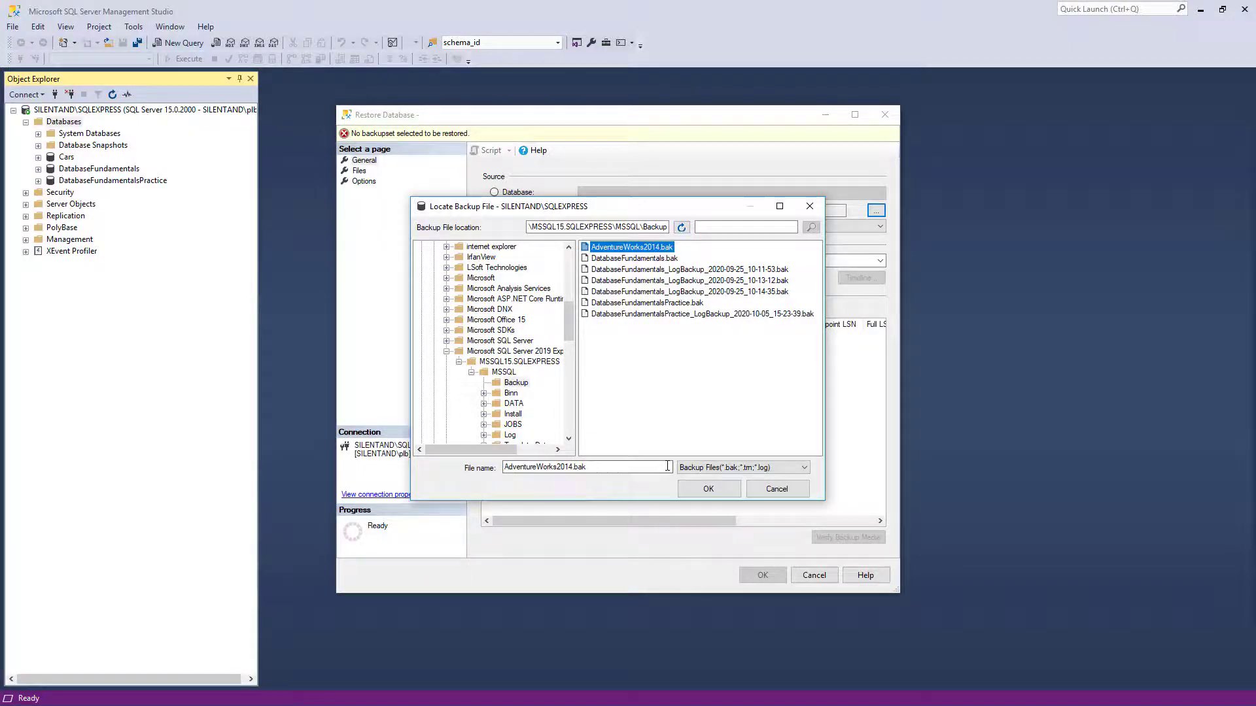
# - Select AdventureWorks2014.bak as the backup file and confirm the backup media
pyautogui.click(708, 488)
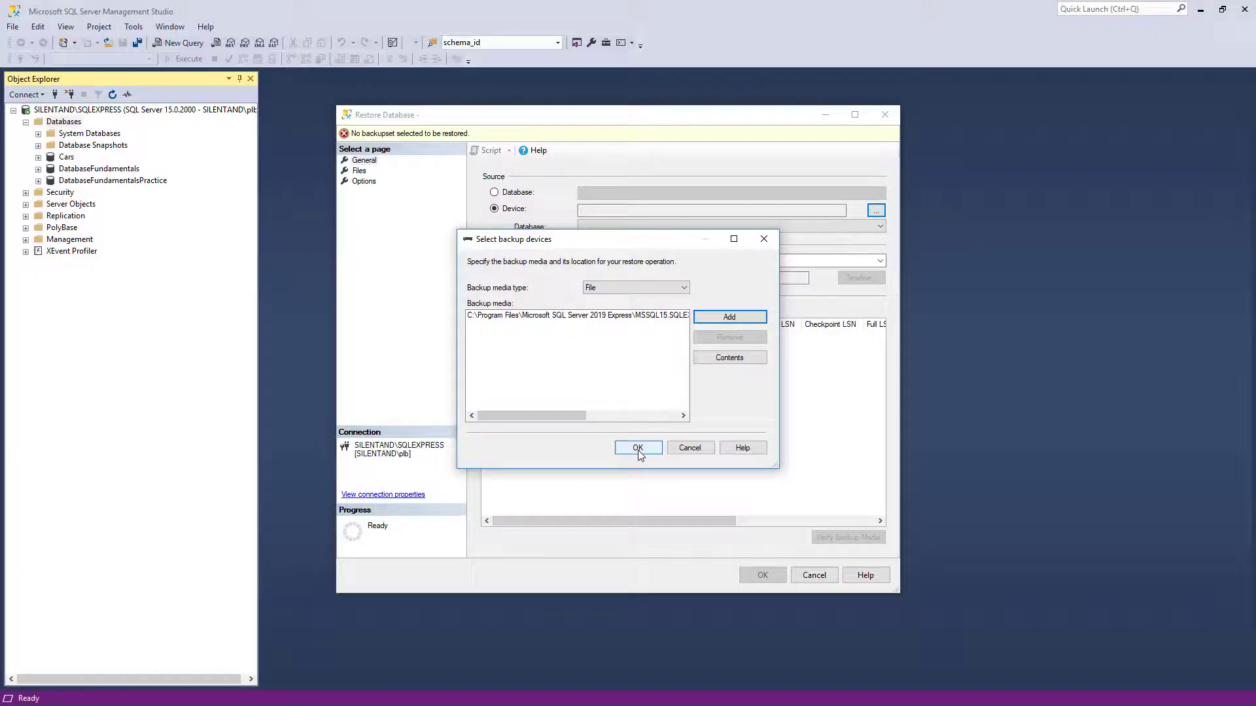
pyautogui.moveTo(609, 276)
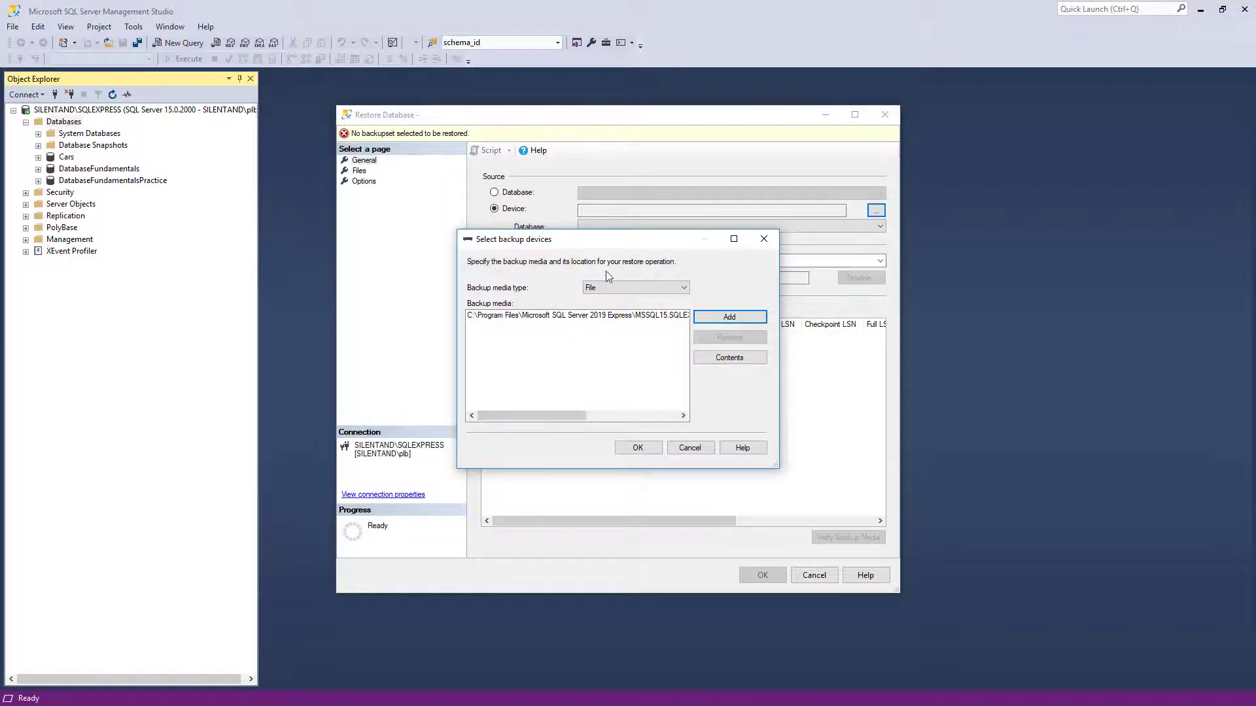
pyautogui.click(637, 447)
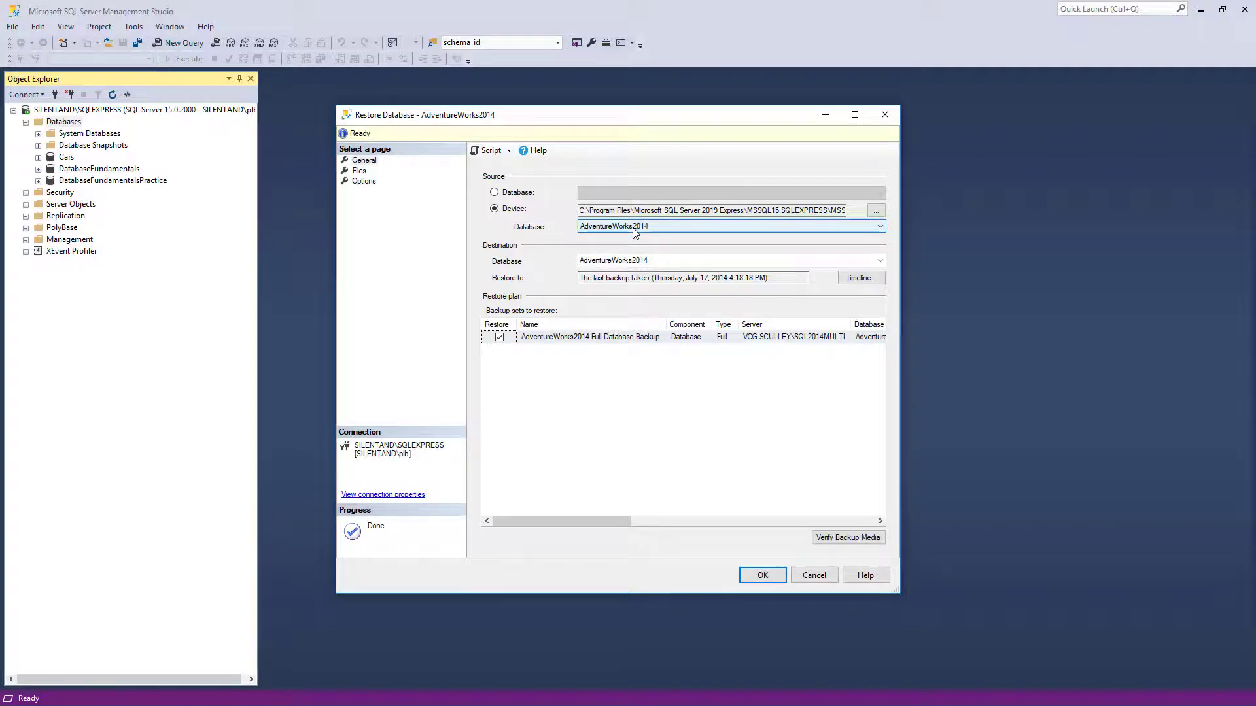
# - Restore AdventureWorks2014 from its full backup set and acknowledge the successful restore
pyautogui.click(879, 227)
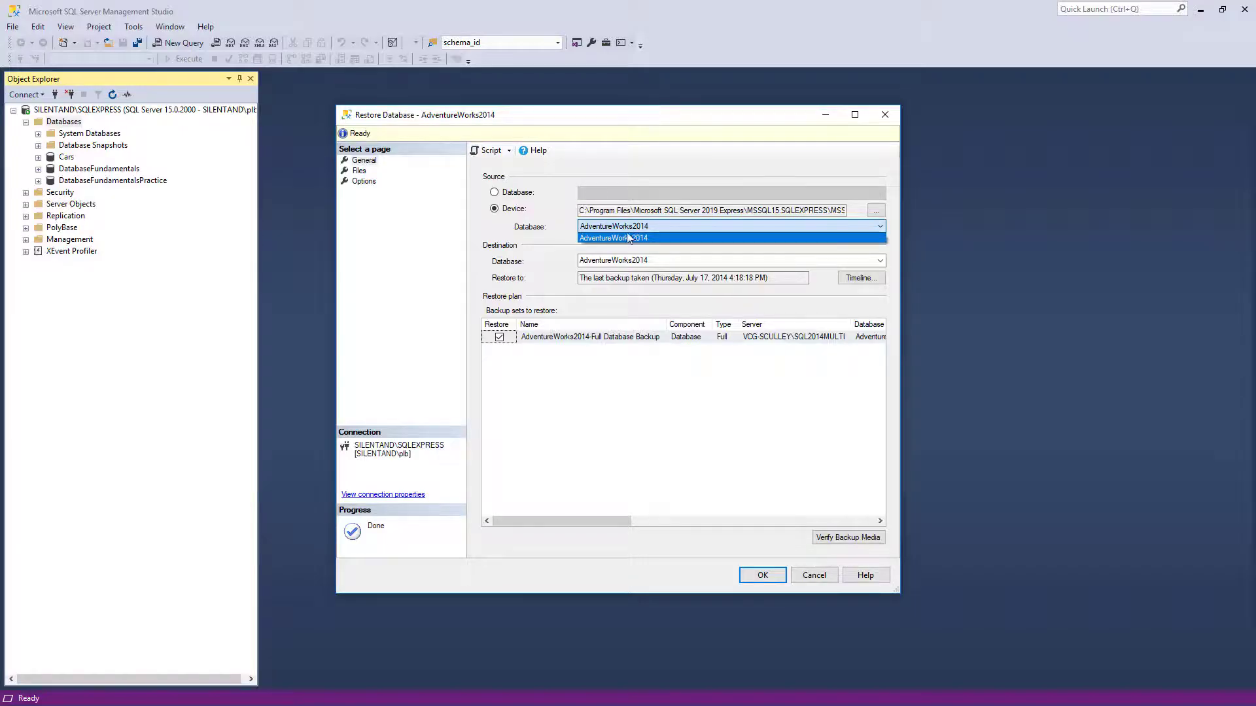
pyautogui.click(614, 238)
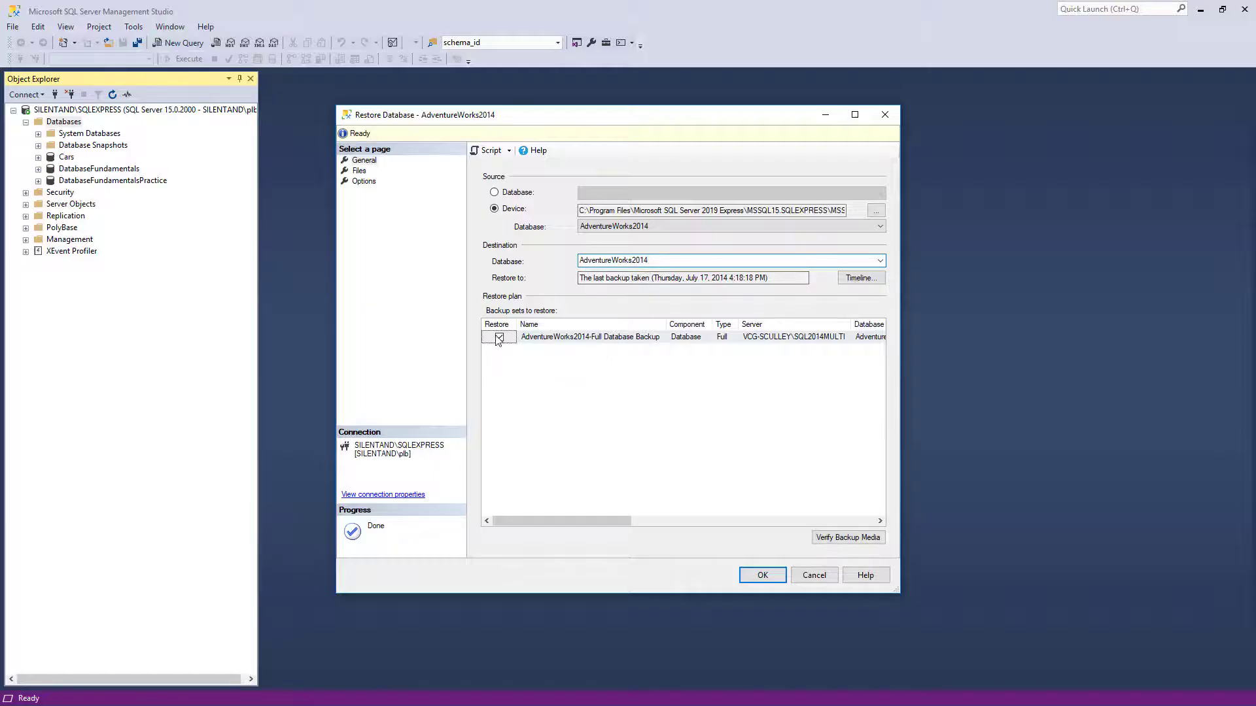
pyautogui.click(499, 337)
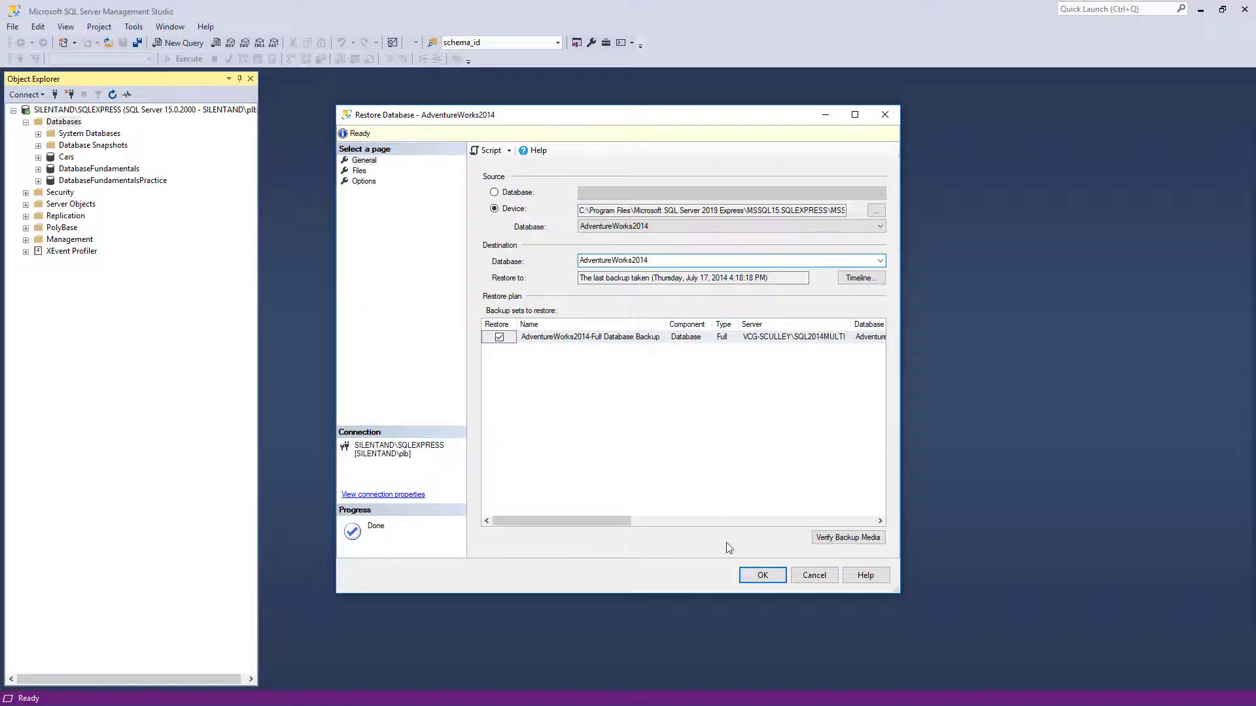
pyautogui.click(761, 575)
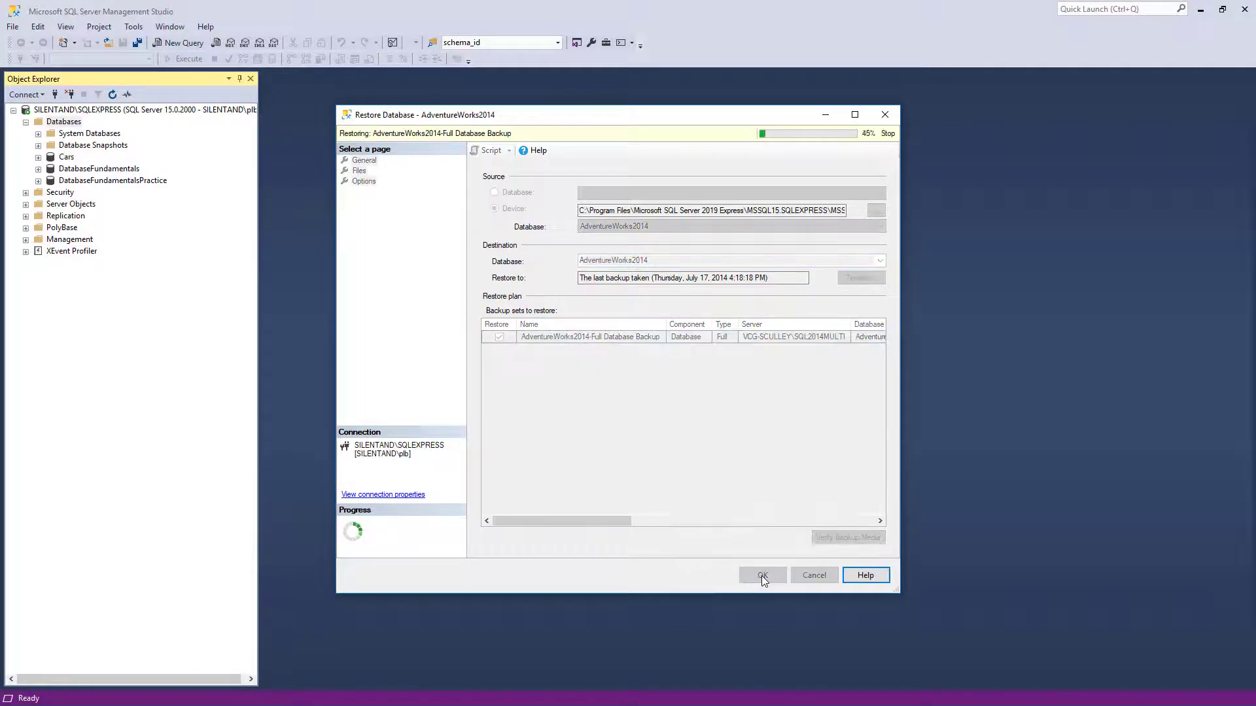
pyautogui.click(761, 576)
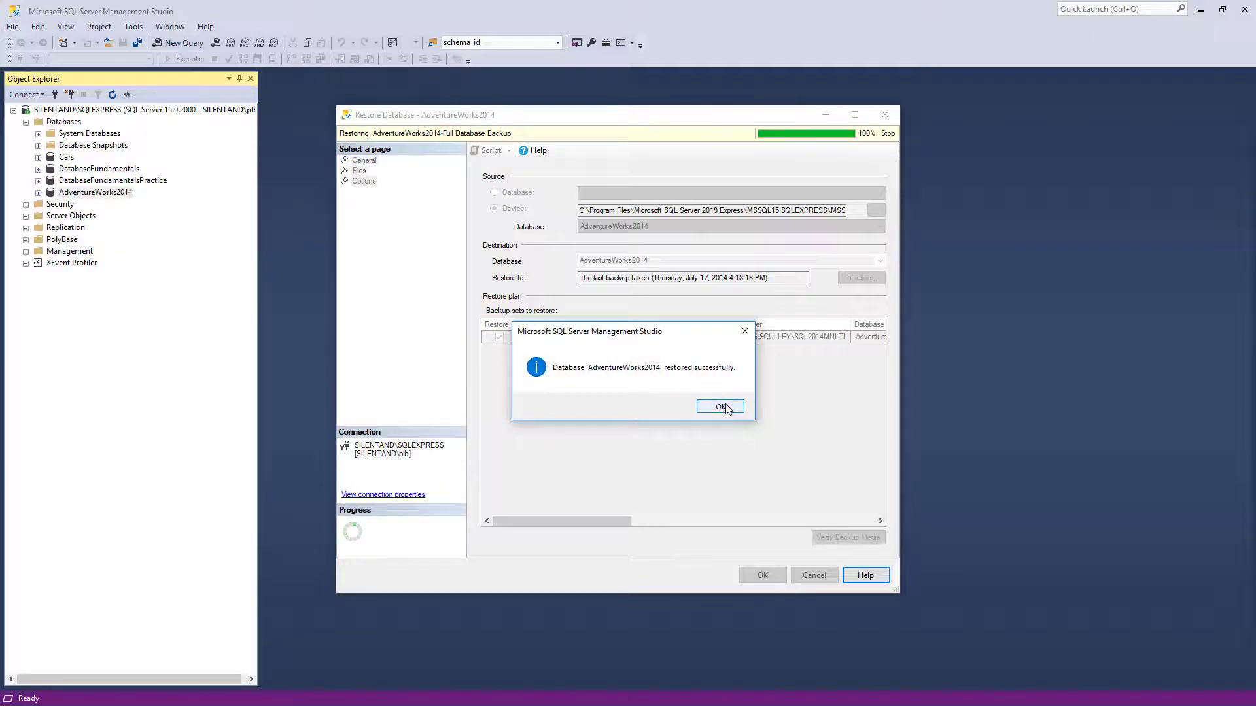
pyautogui.click(720, 406)
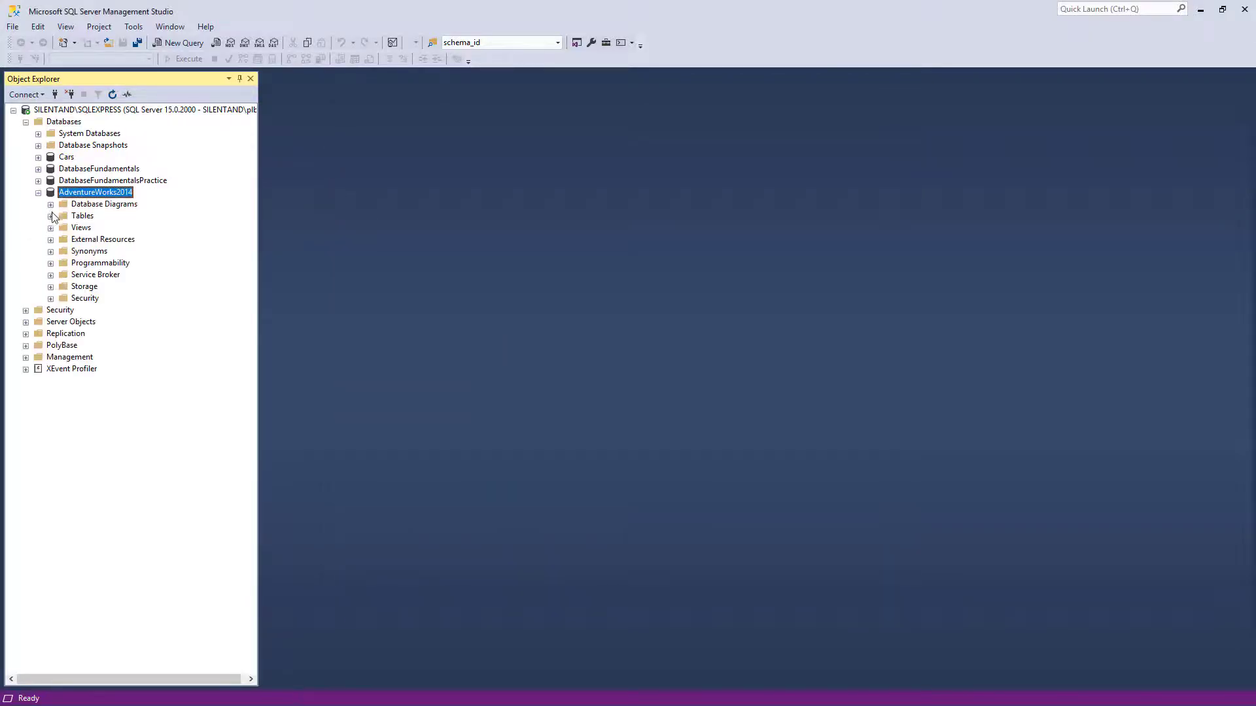
pyautogui.click(51, 215)
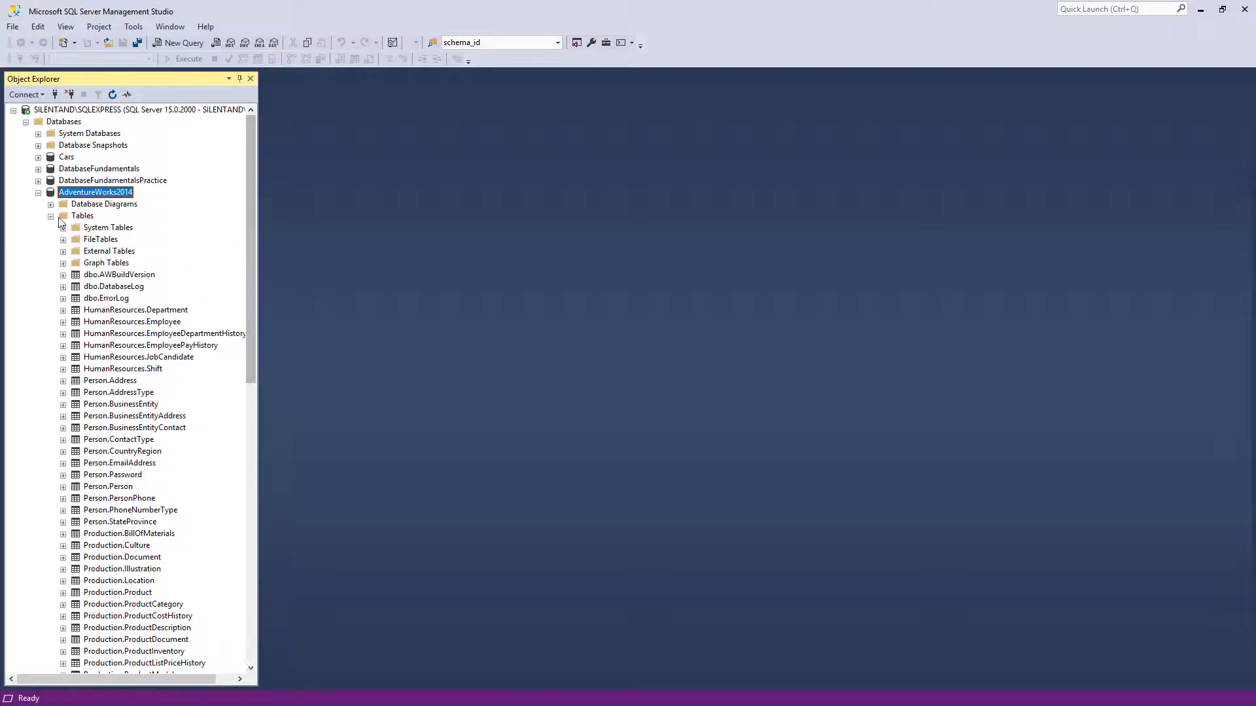
pyautogui.click(51, 216)
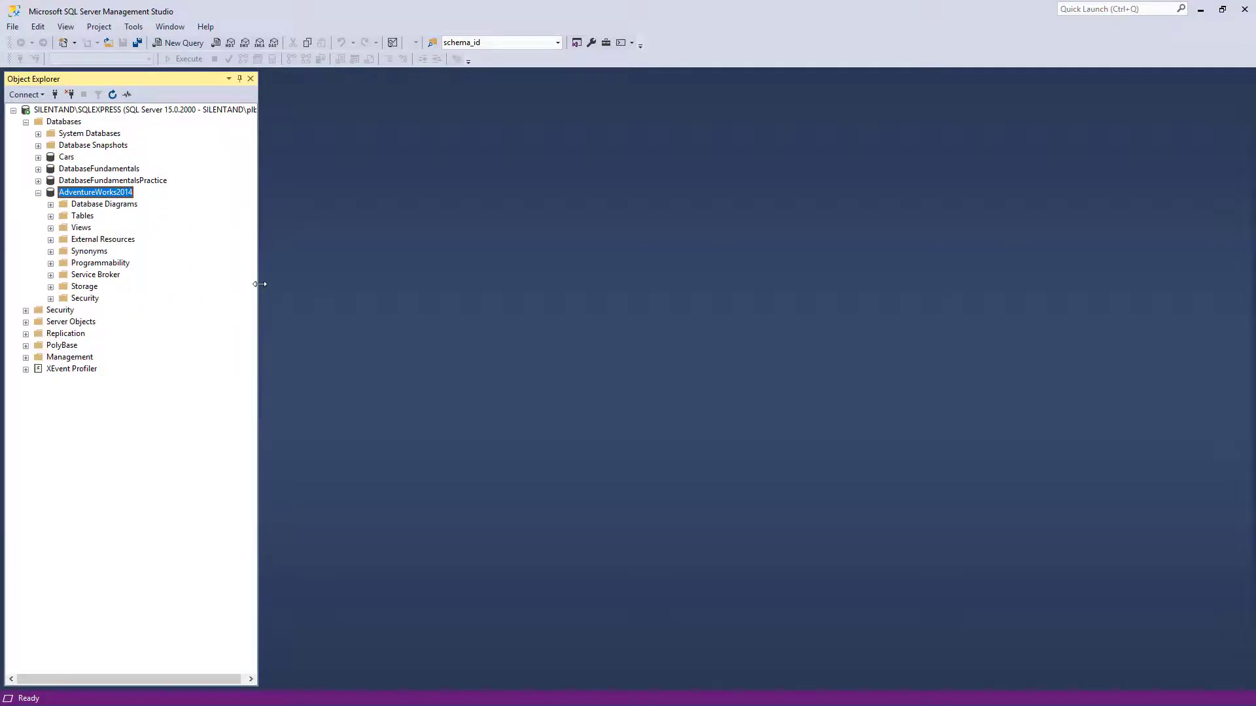